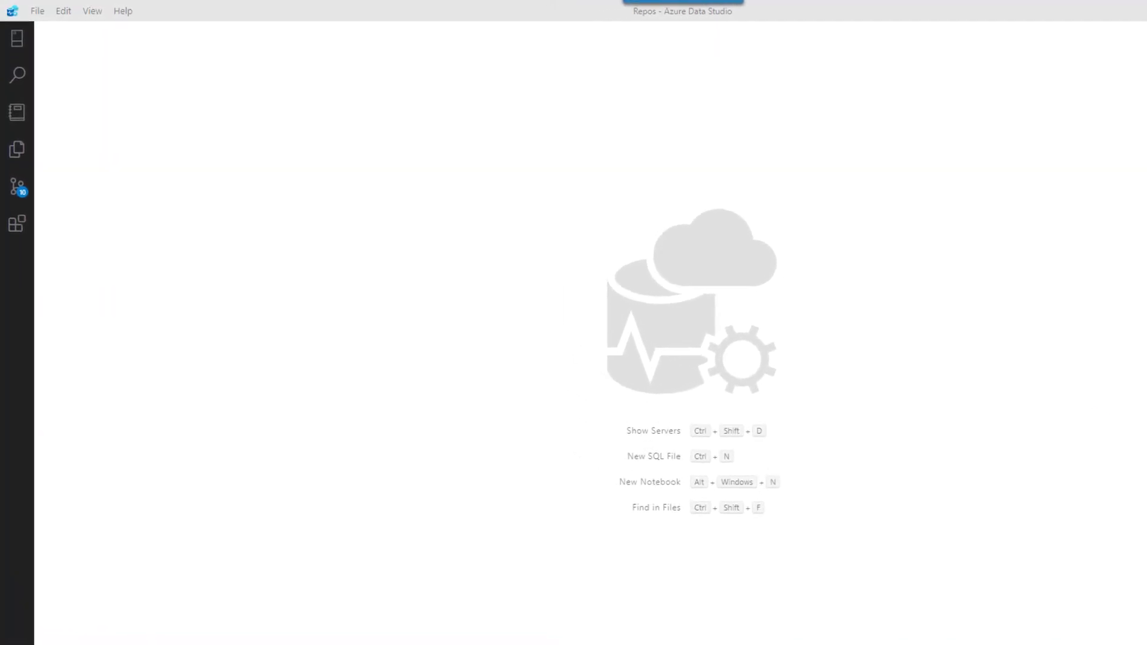
Start a new, untitled SQL query tab from the welcome screen with Ctrl+N.
key("ctrl+n")
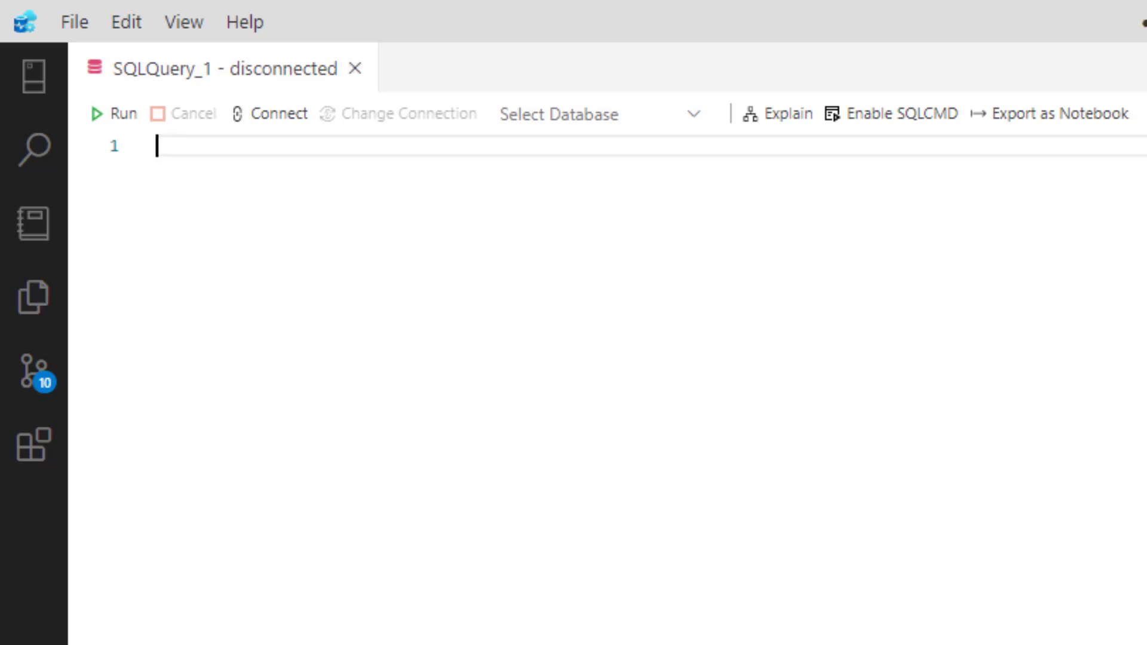
Write select * from Person.Person where LastName like 'Ral%' in the editor.
type("select *")
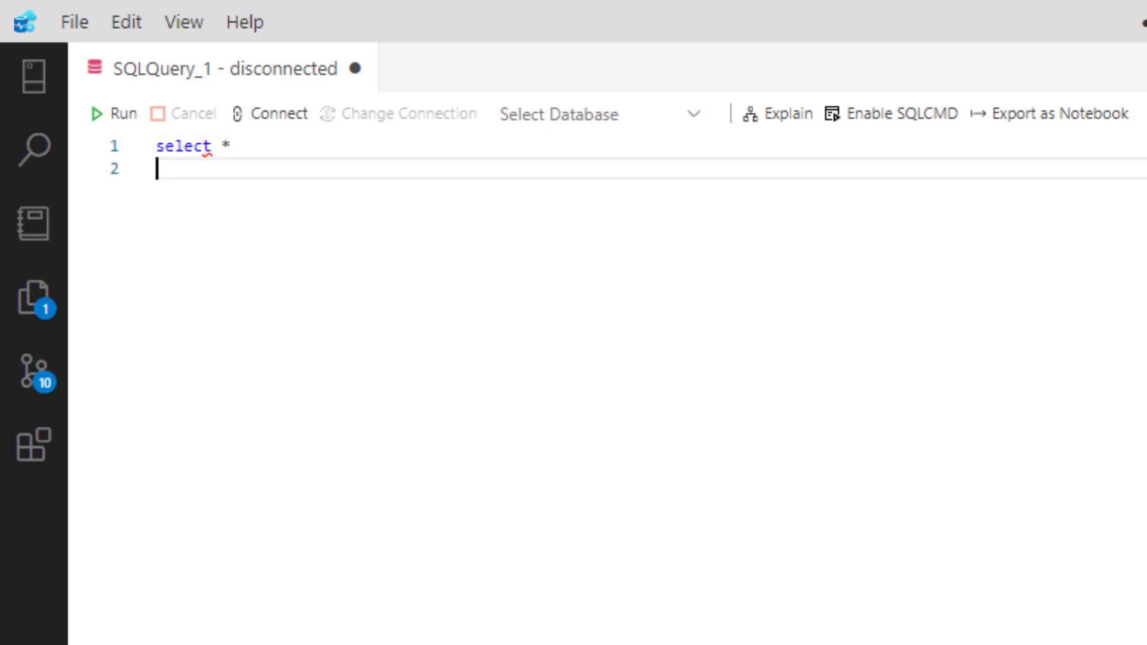
type("from")
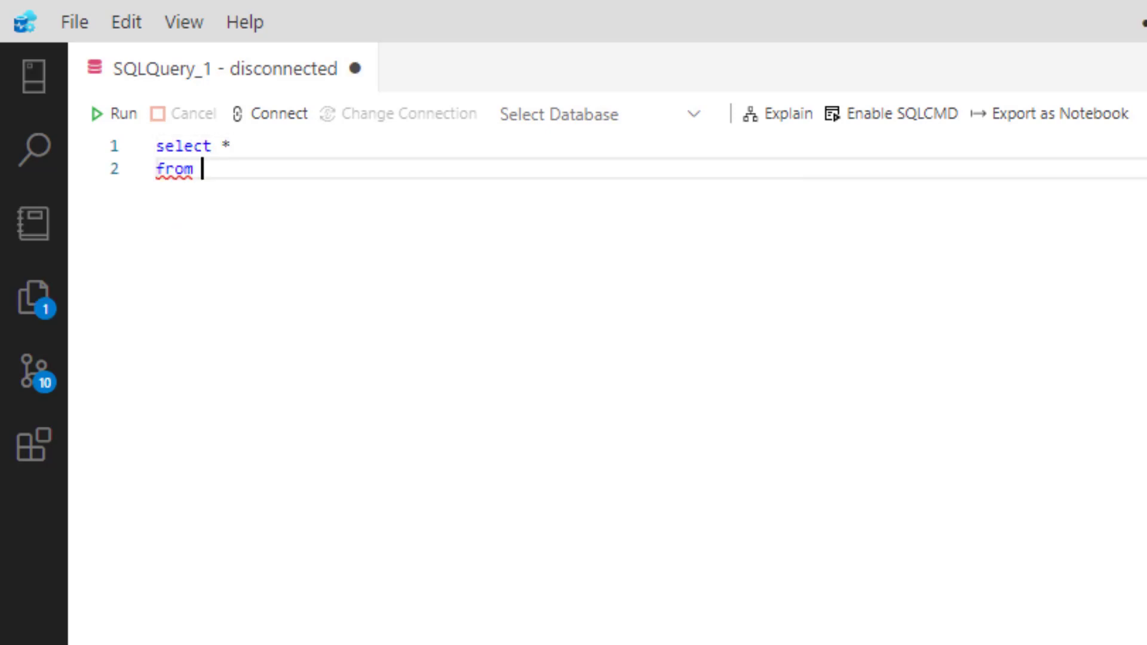
type("Person.Person")
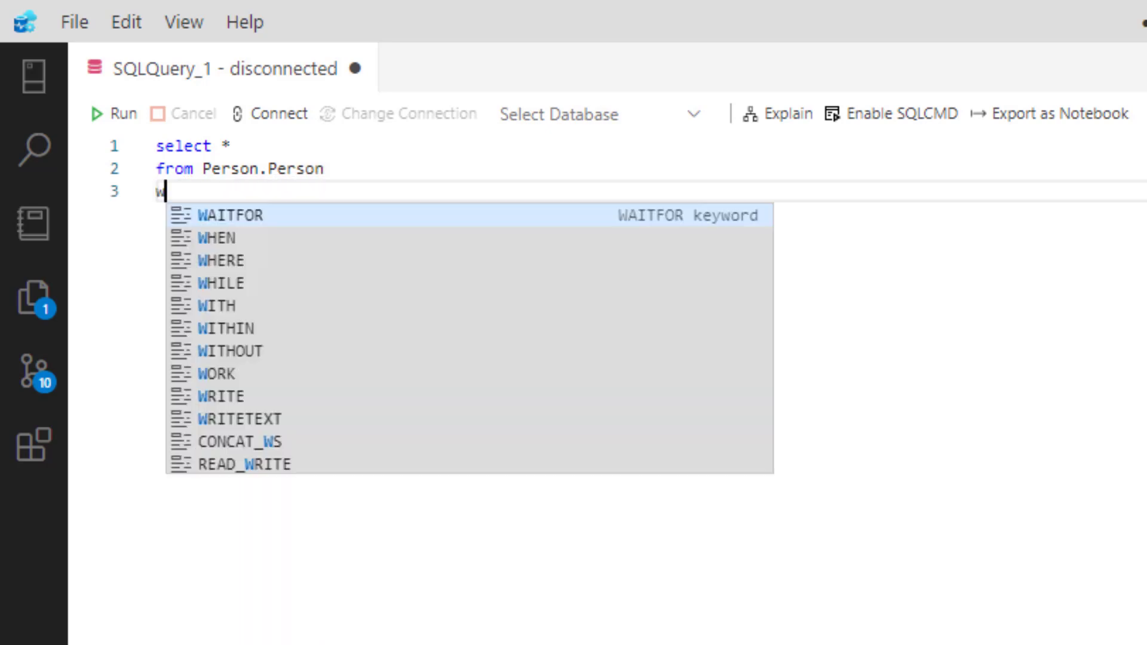
type("her Last")
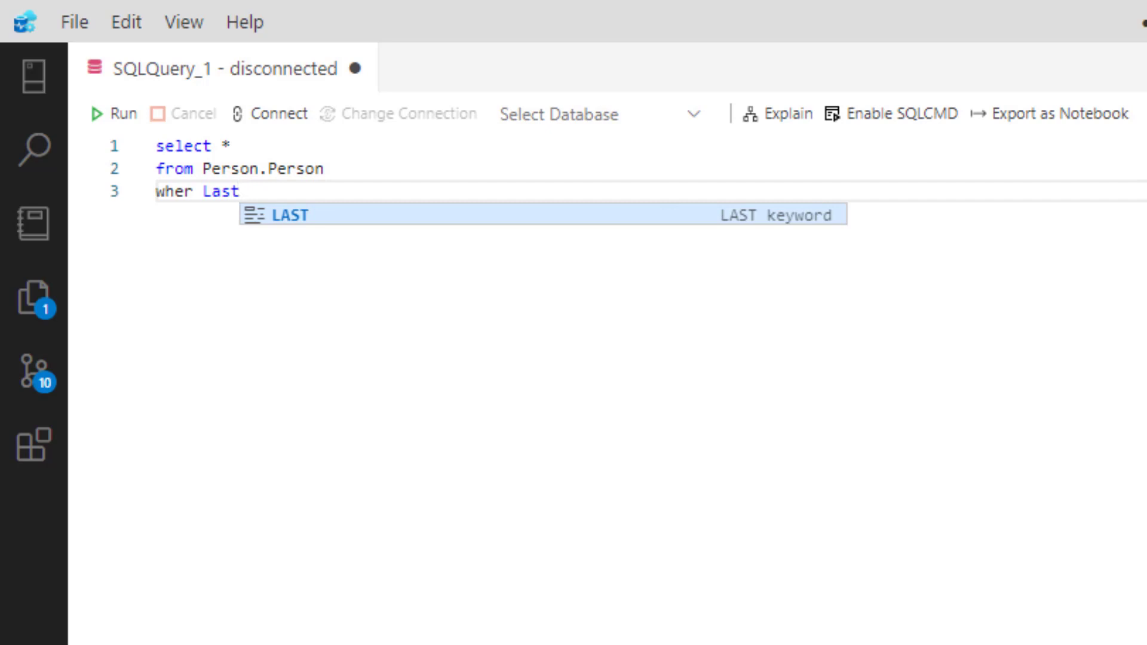
type("Name")
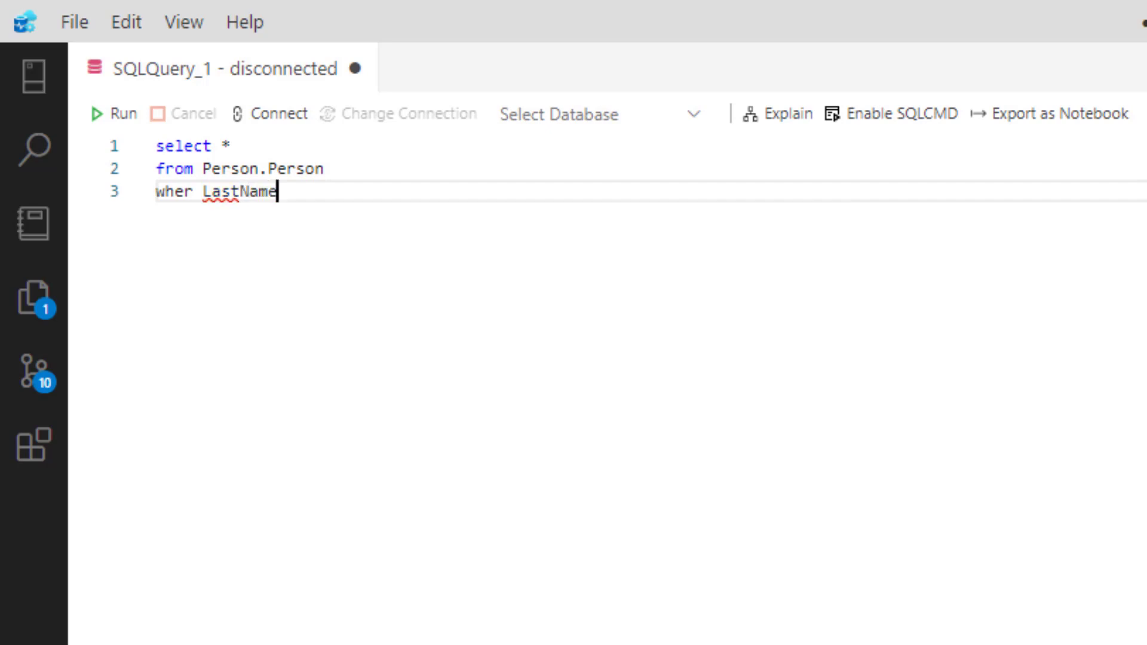
type("liek")
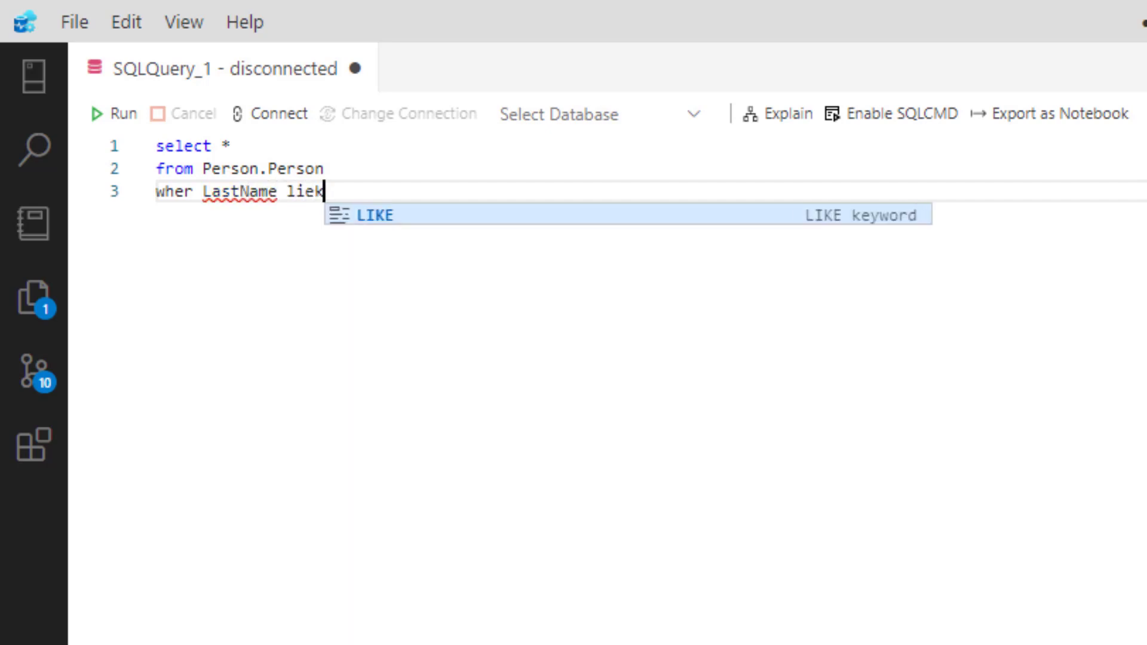
key("Tab")
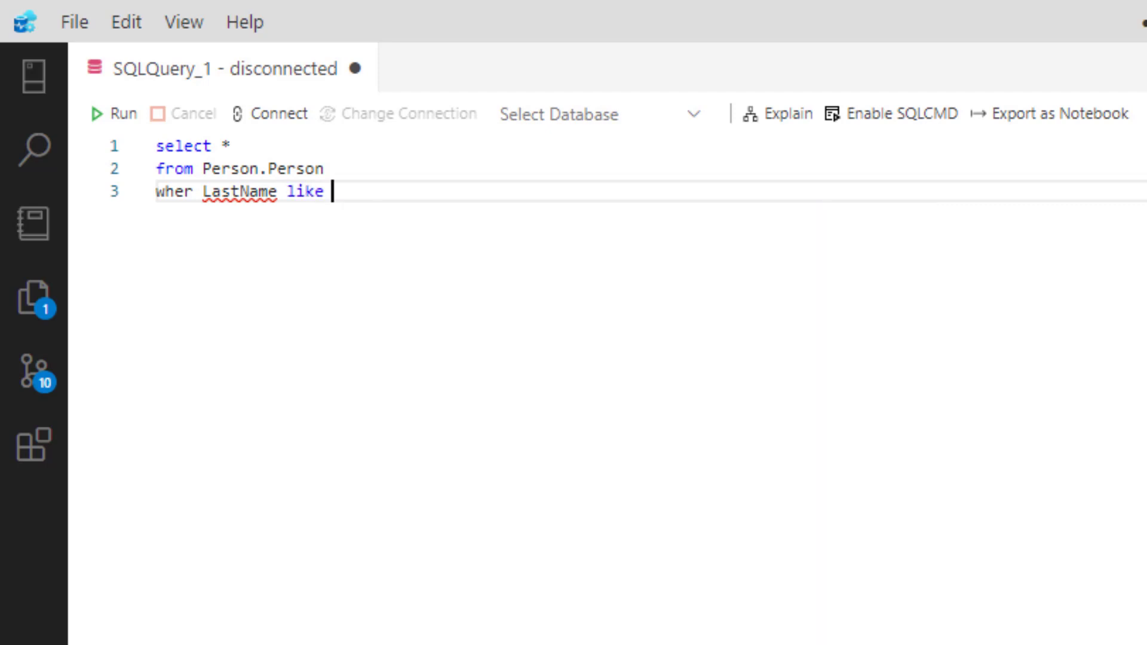
type("'Ral'")
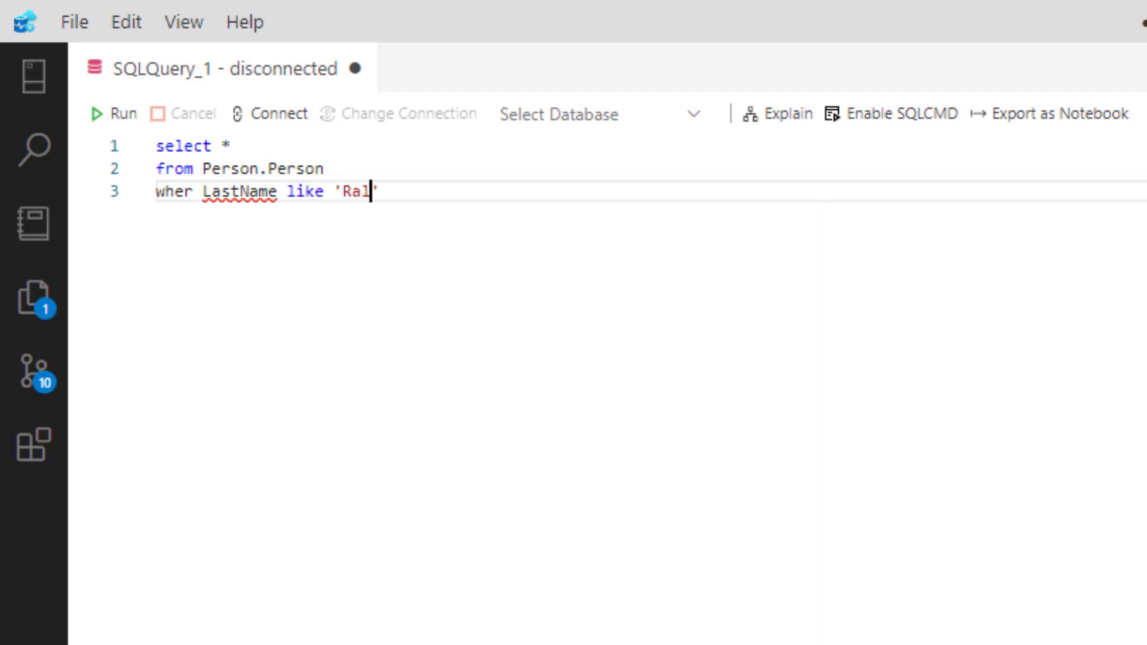
type("%")
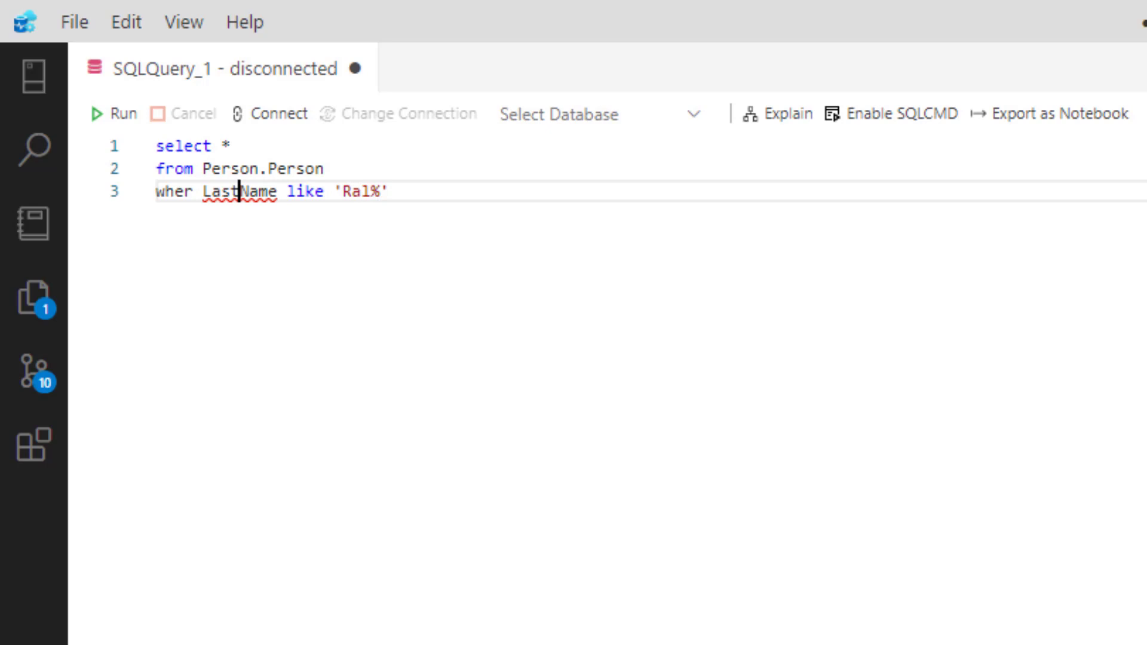
type("e")
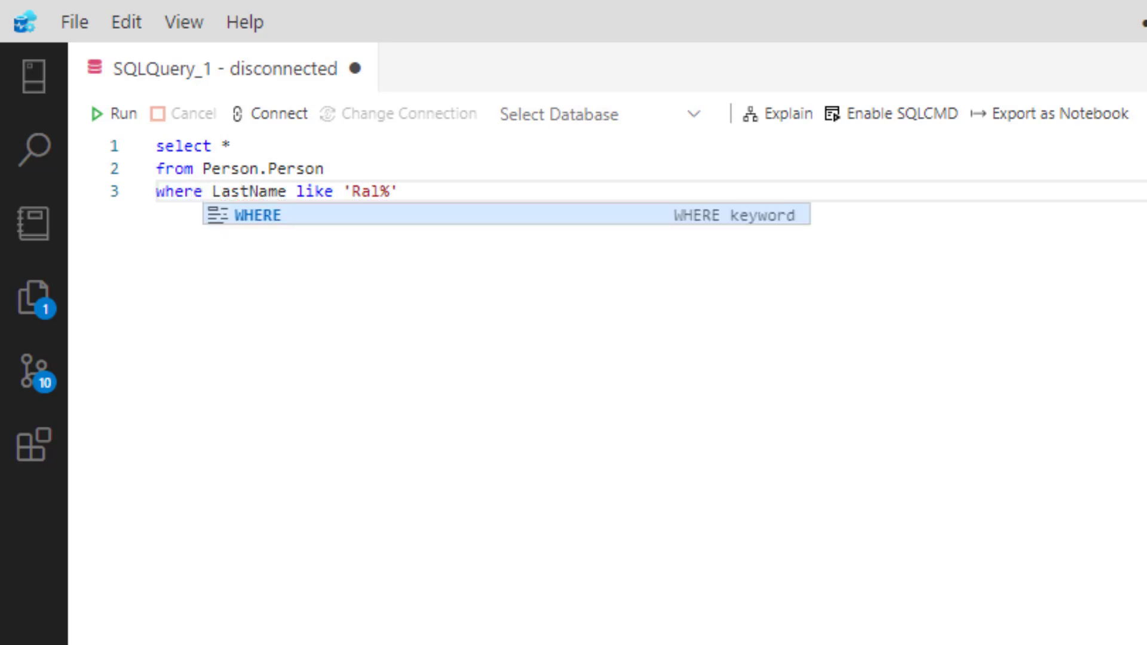
Run the query on AdventureWorks2017, returning the four Ralls rows.
left_click(113, 114)
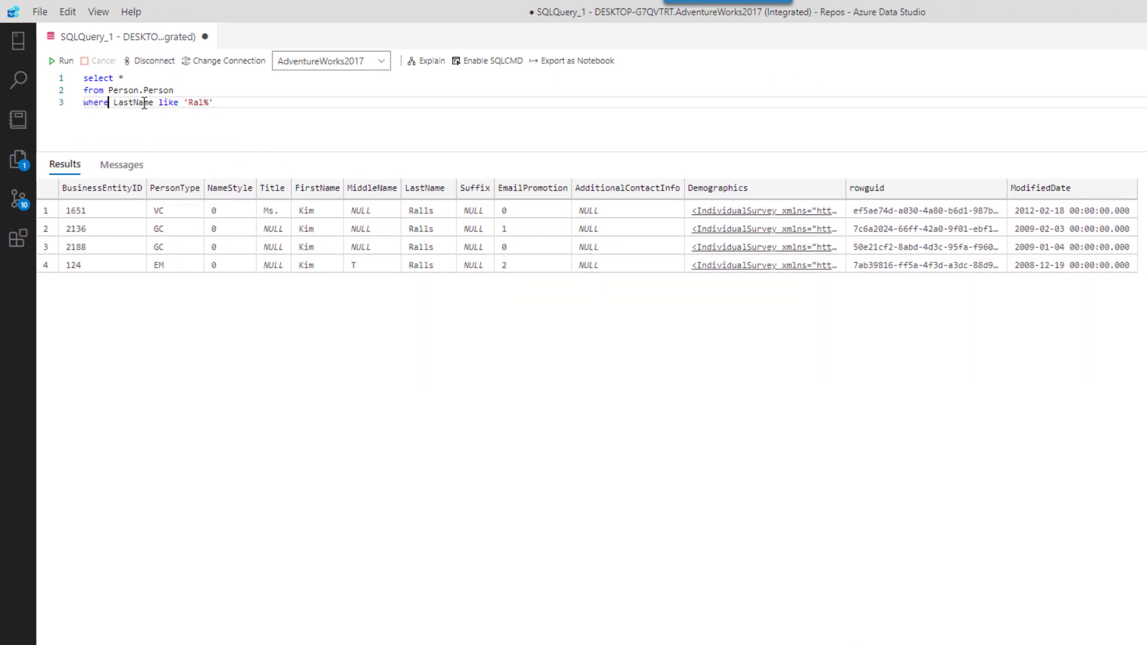
mouse_move(481, 198)
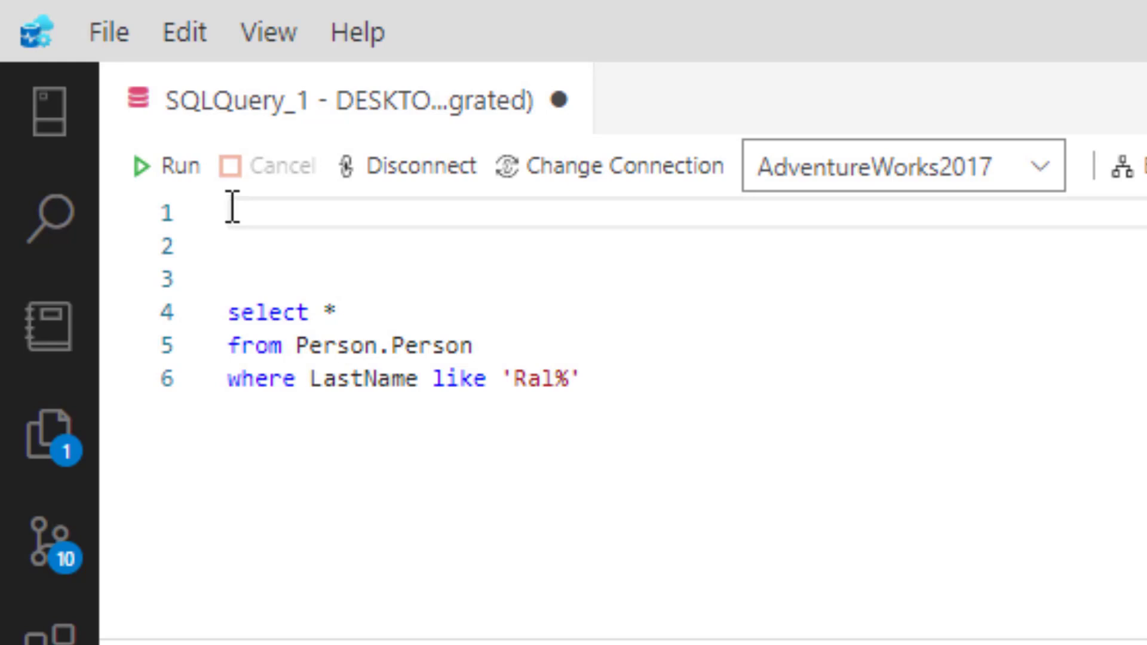
type("declare @")
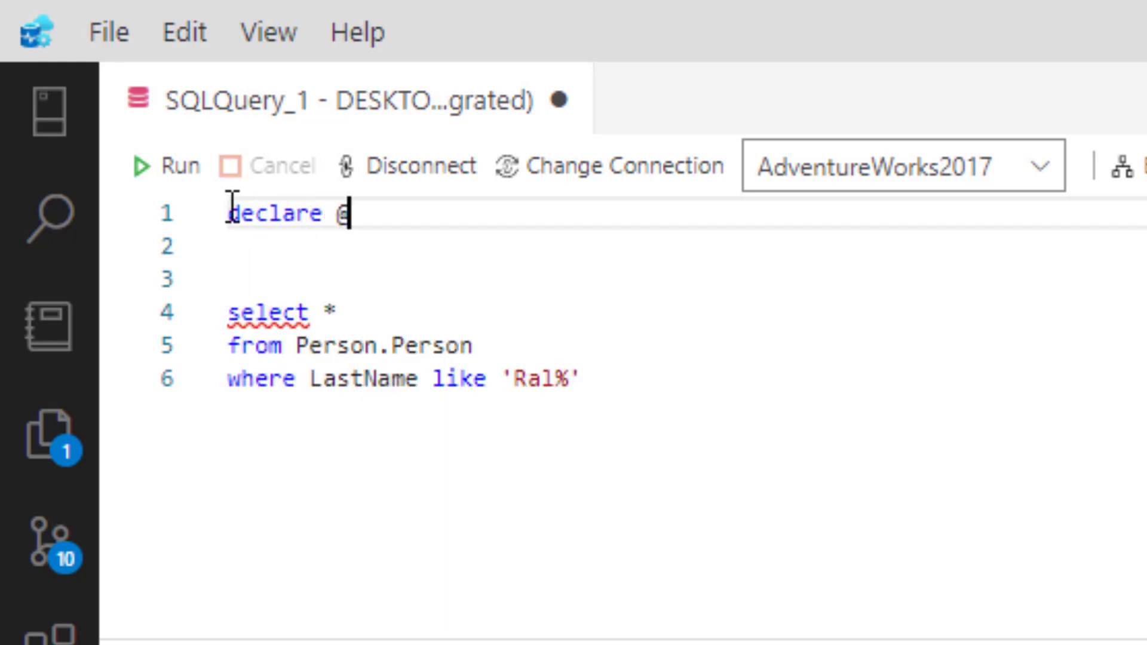
type("LastNamePatt")
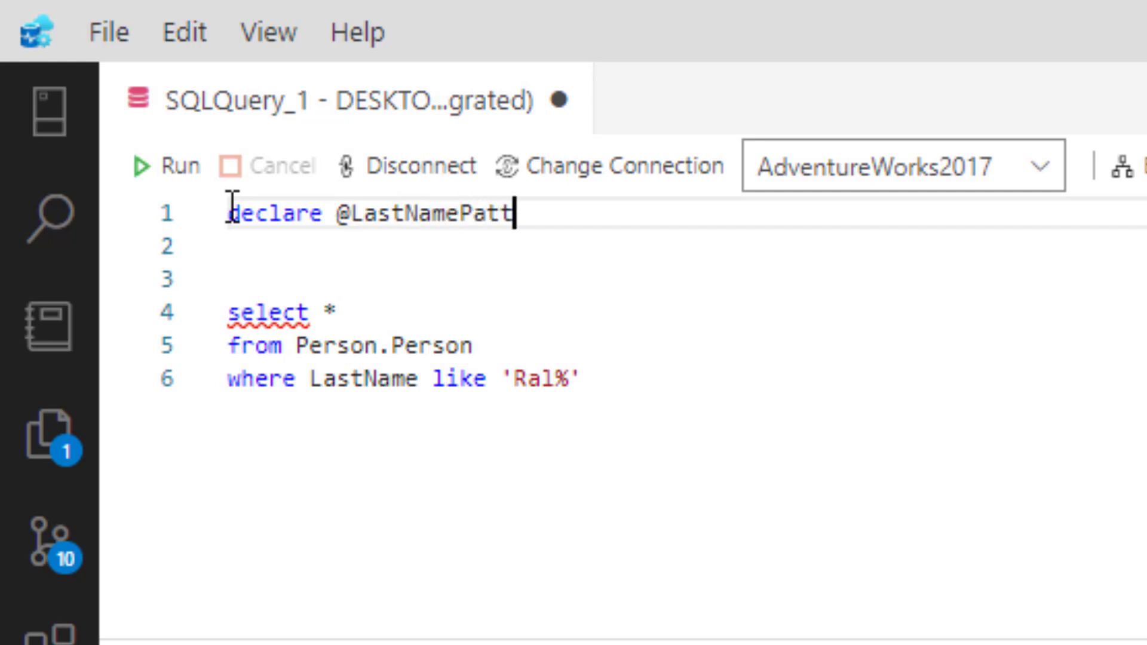
type("ern as varch")
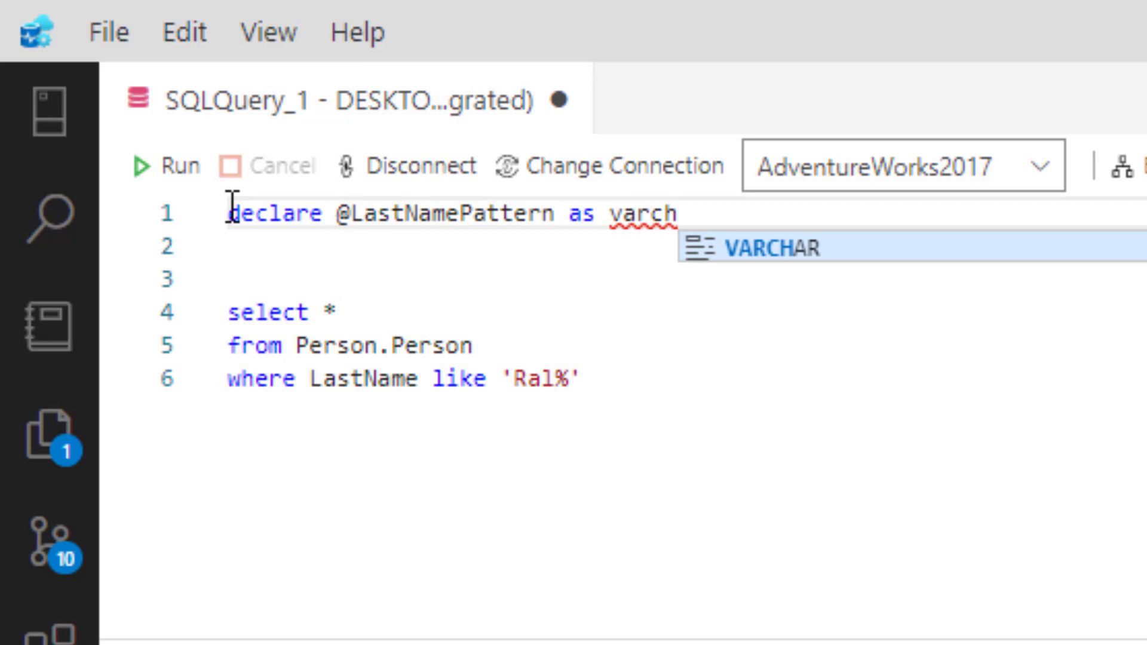
type("()")
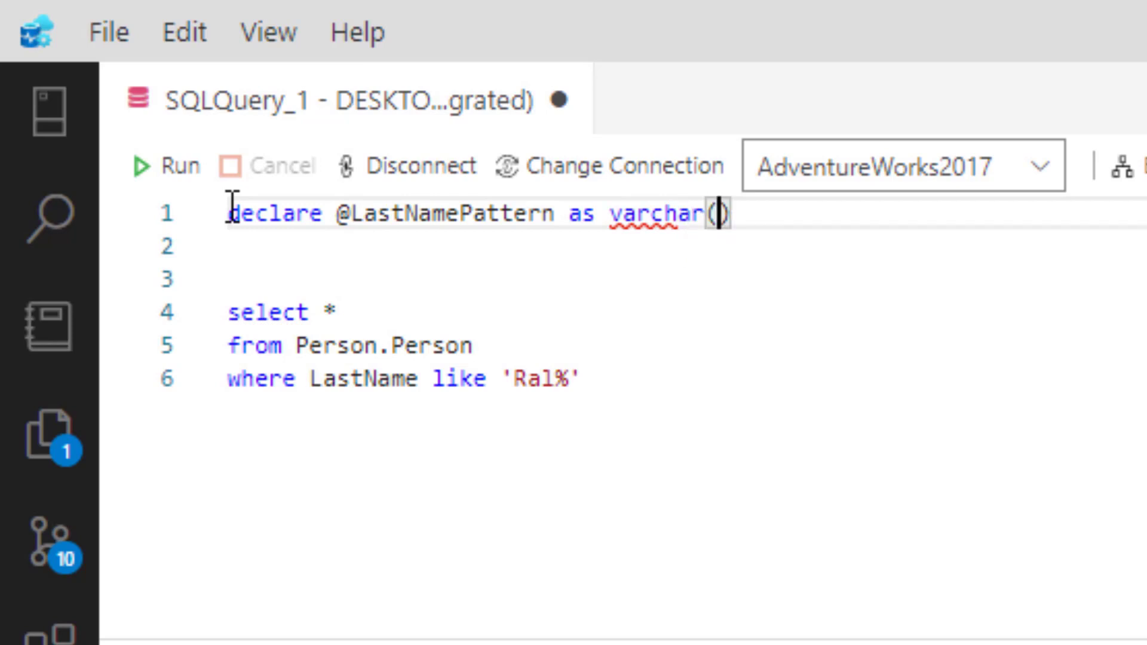
type("20")
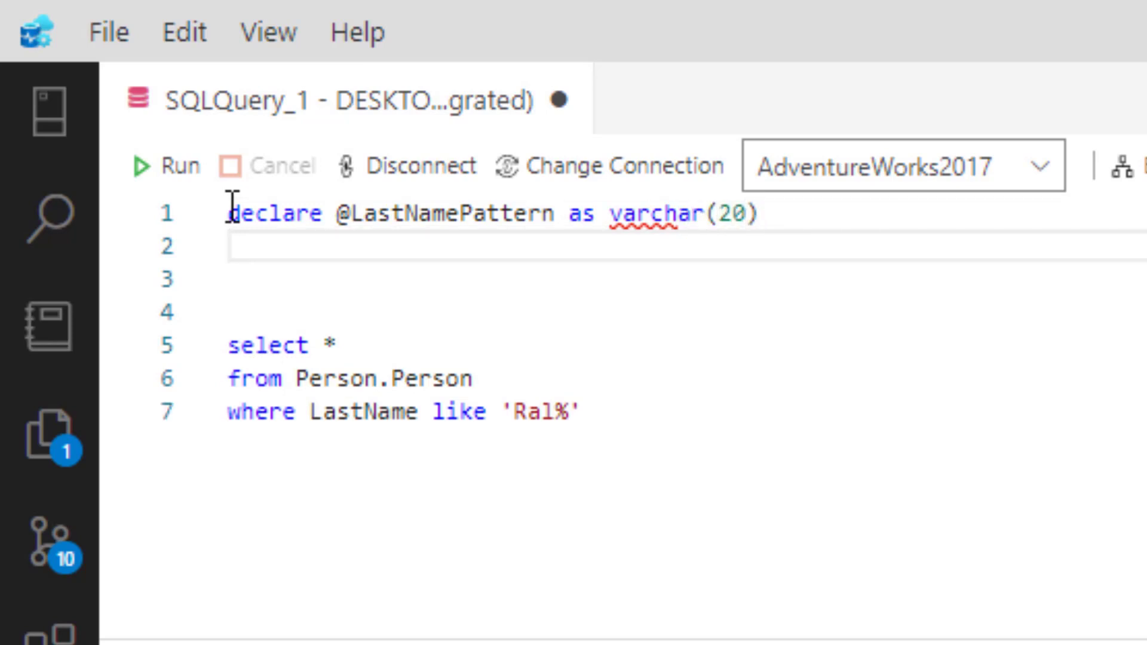
type("set @L")
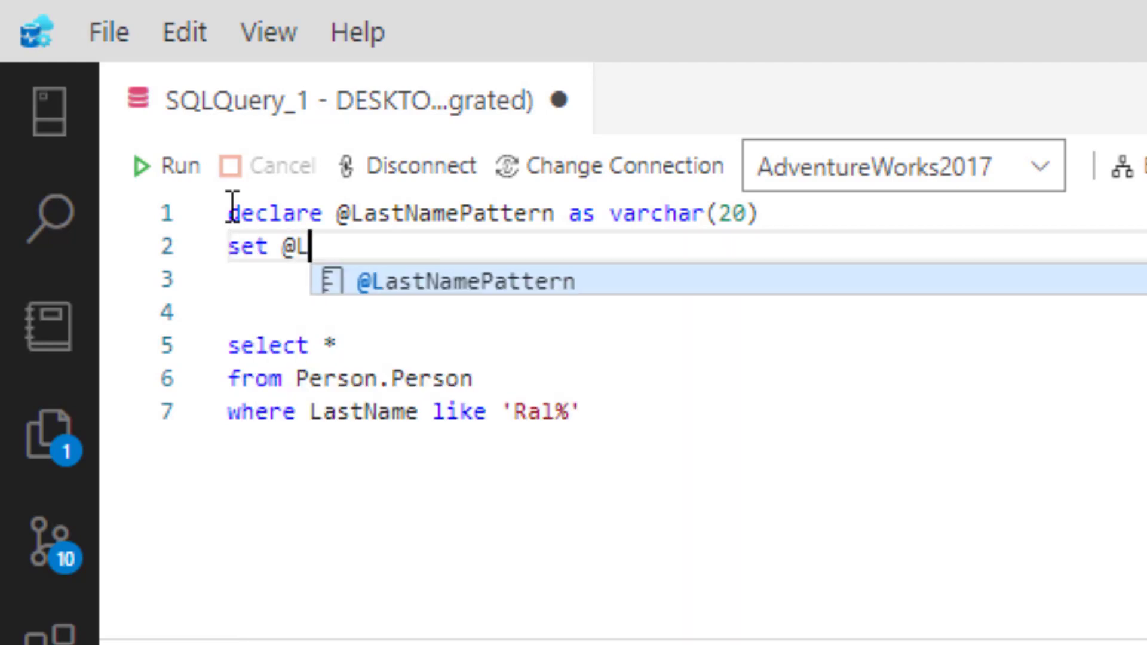
type("astNamePattern = '")
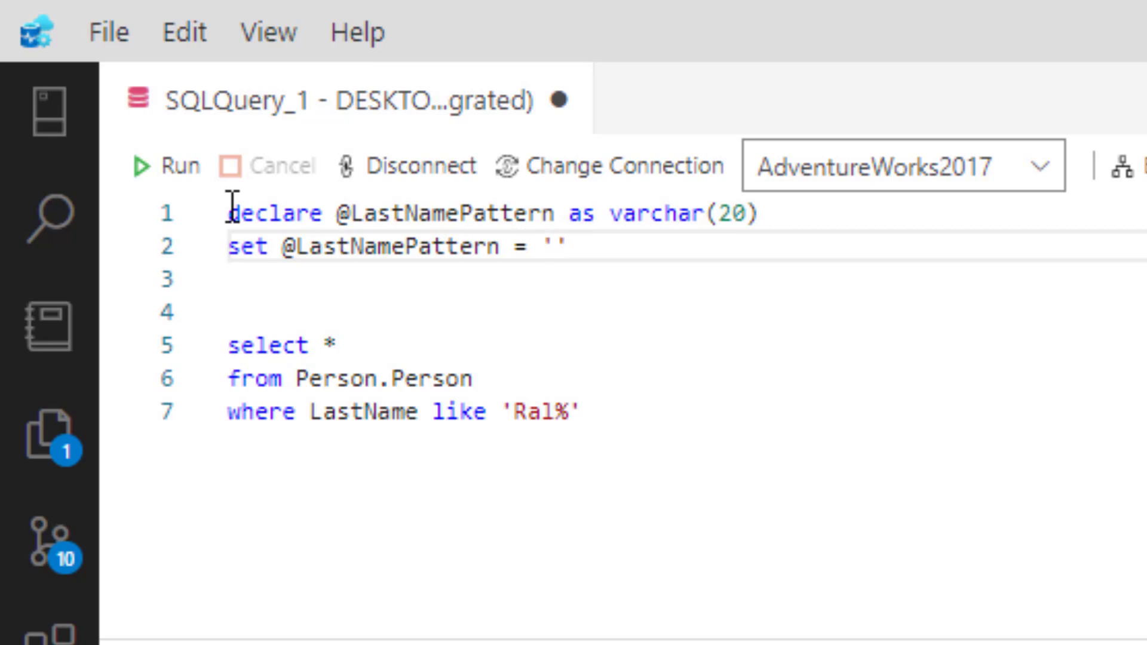
type("Ral%")
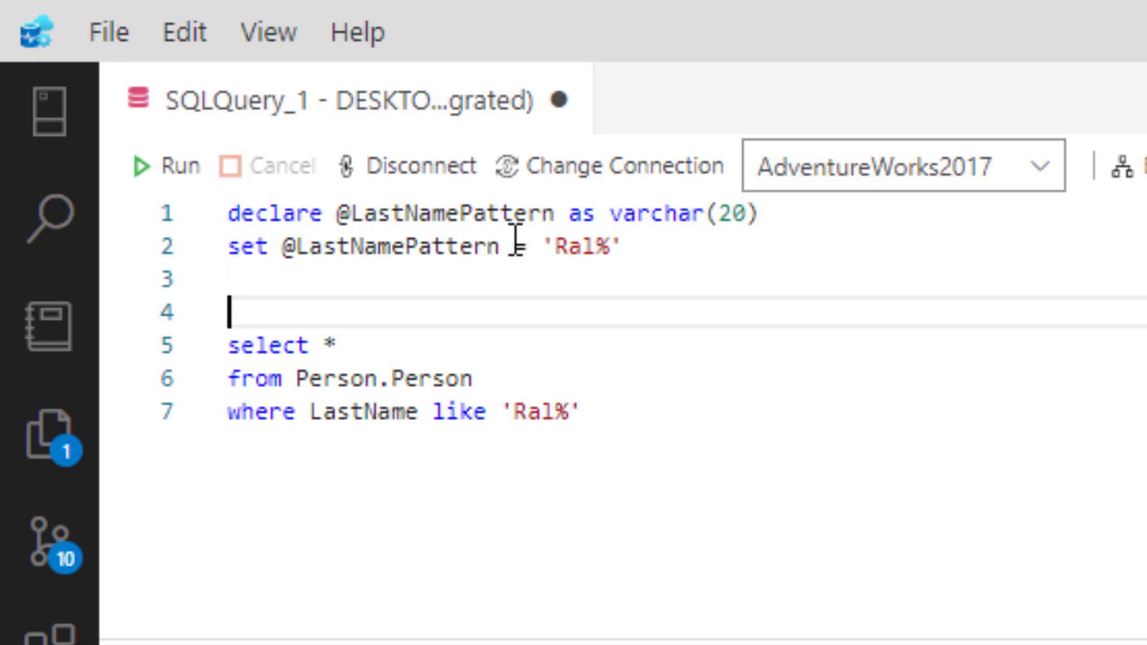
double_click(391, 246)
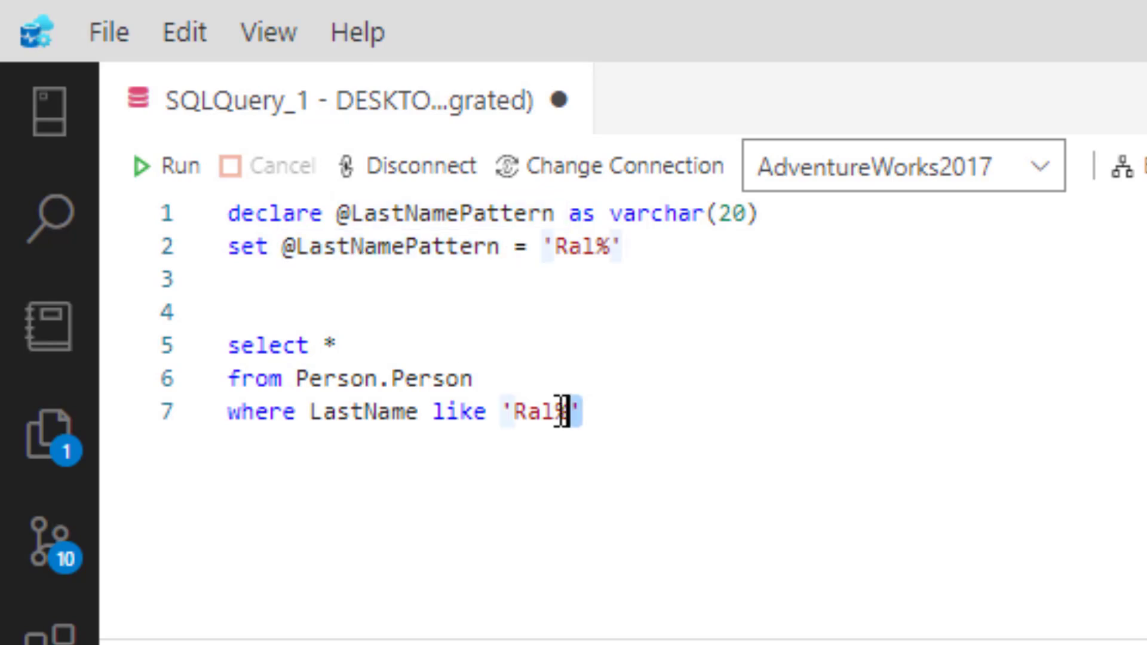
double_click(541, 410)
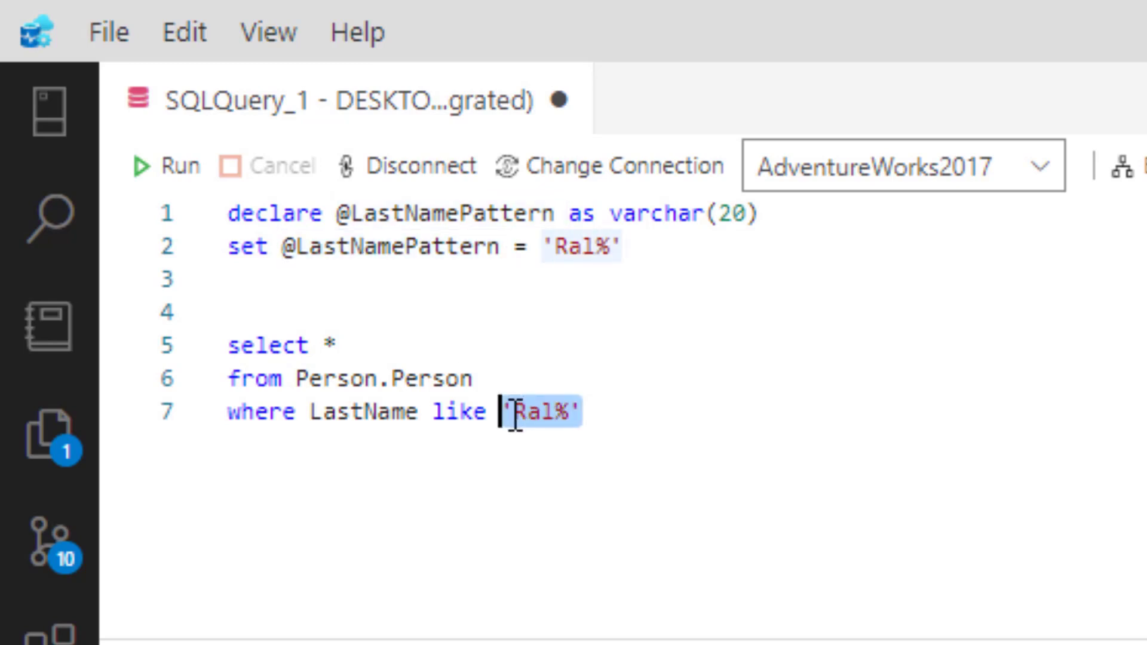
type("@LastNamePattern")
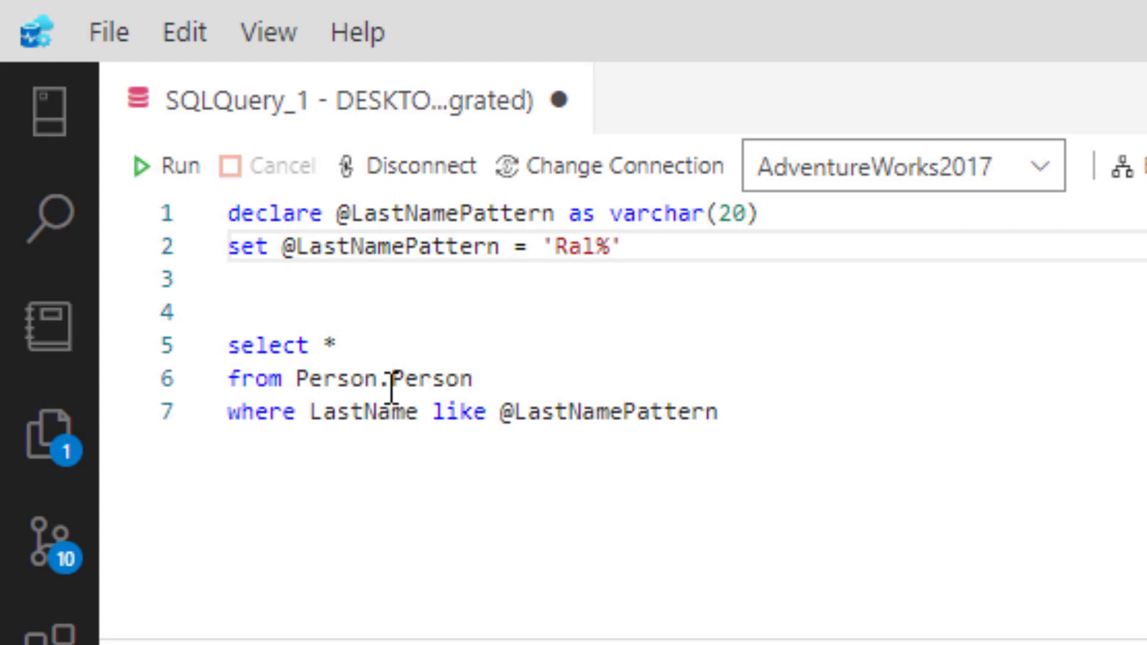
double_click(607, 411)
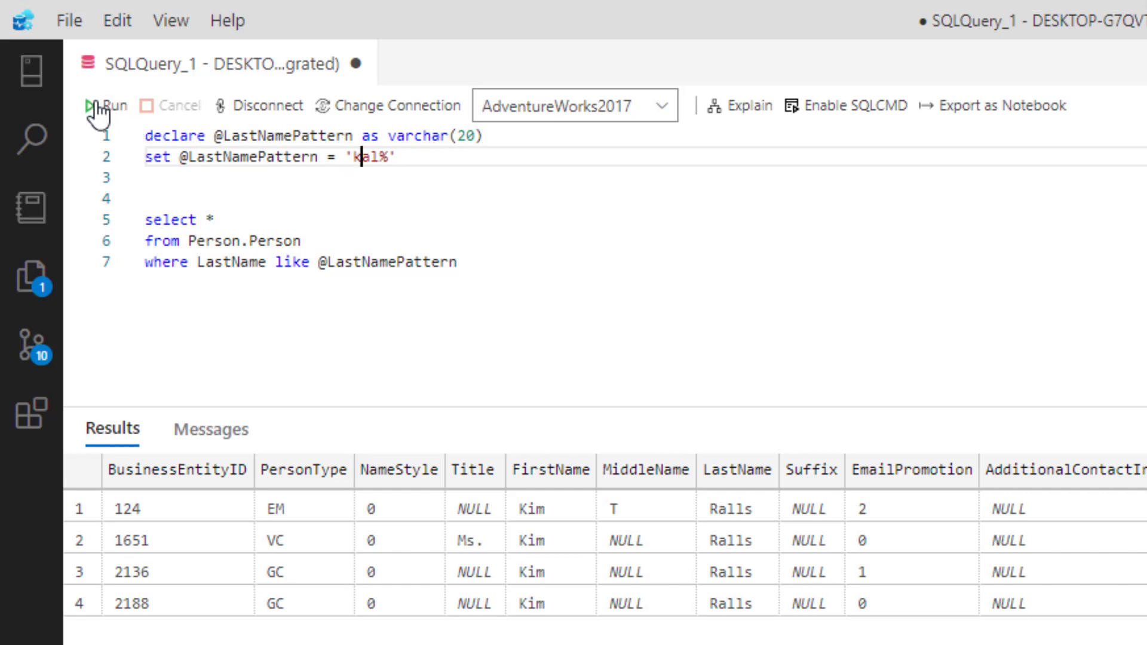
Rerun with the 'kal%' pattern to list two Kaliyath rows, then select the SELECT lines.
left_click(95, 105)
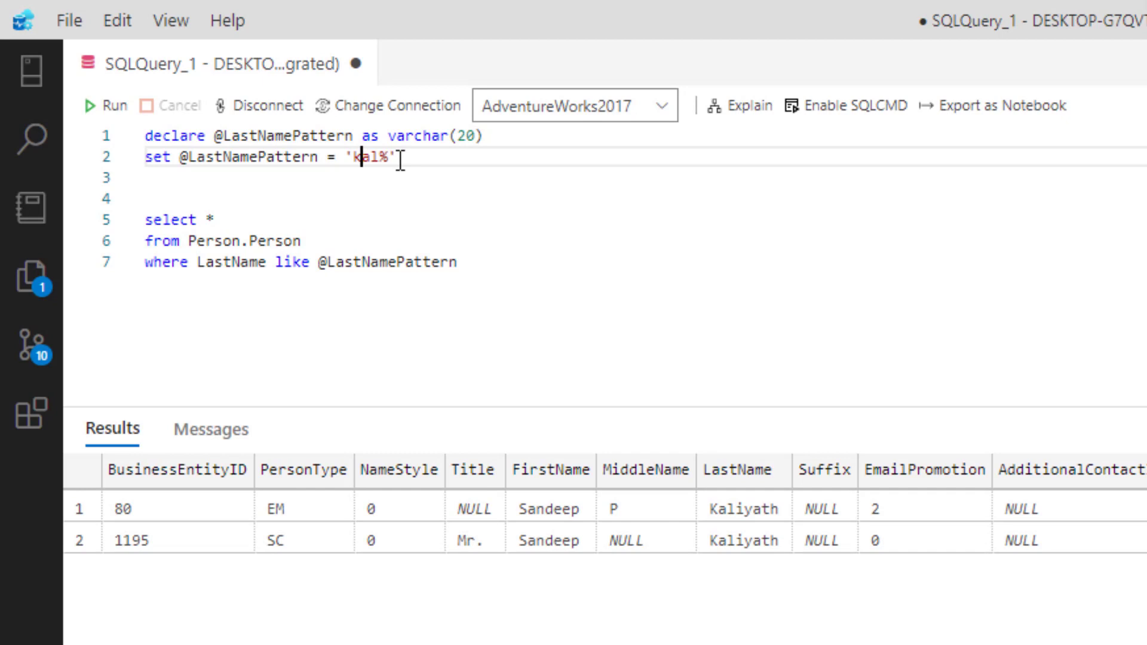
left_click_drag(145, 219, 456, 261)
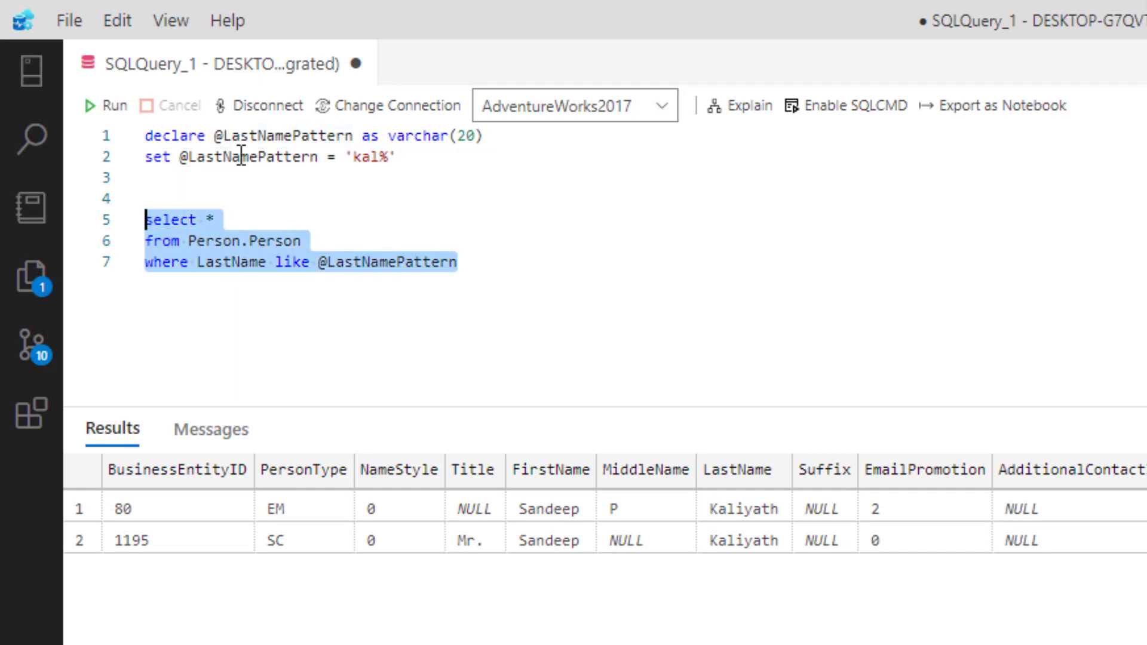
left_click(465, 262)
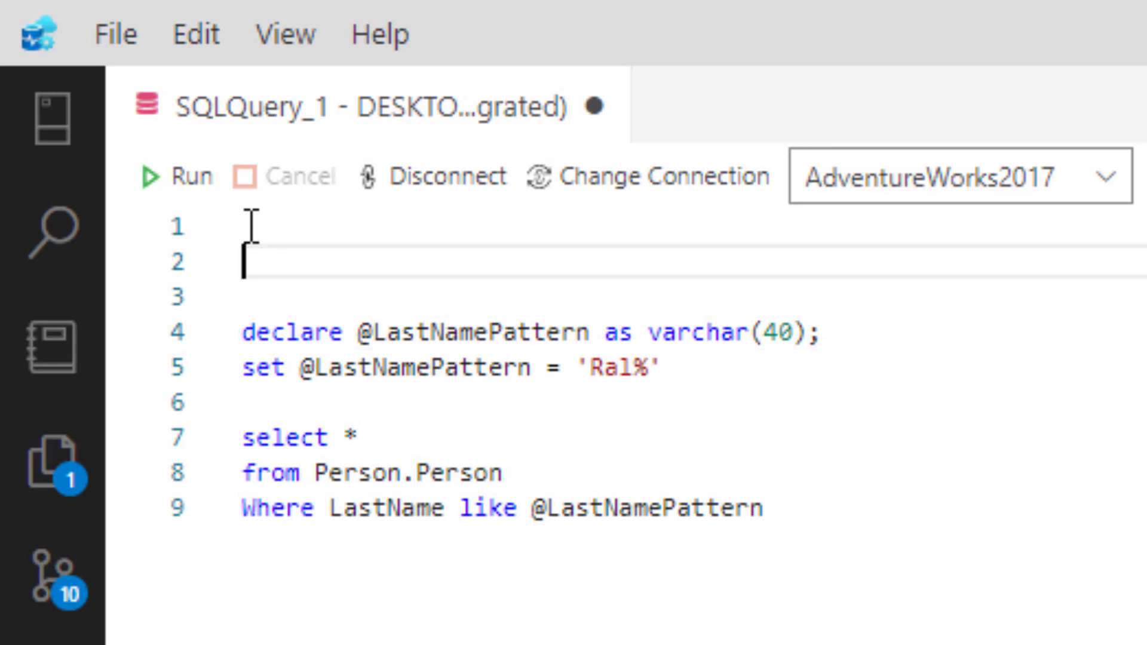
Type create procedure PersonSearchLastName() on the script's first line.
type("create procedure")
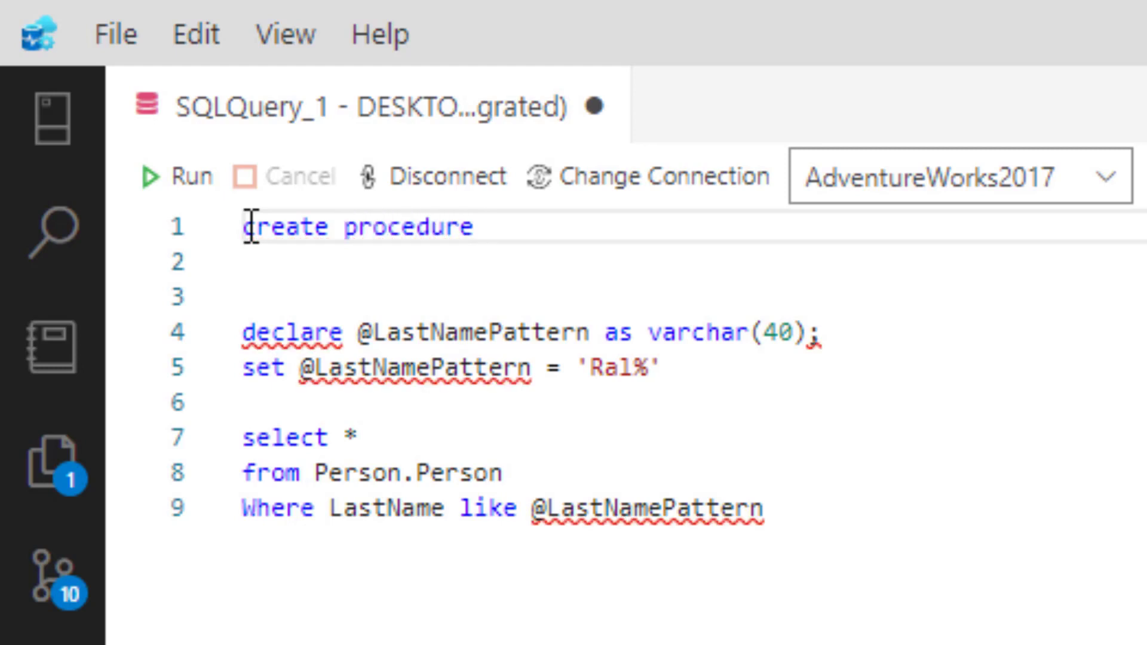
type("P")
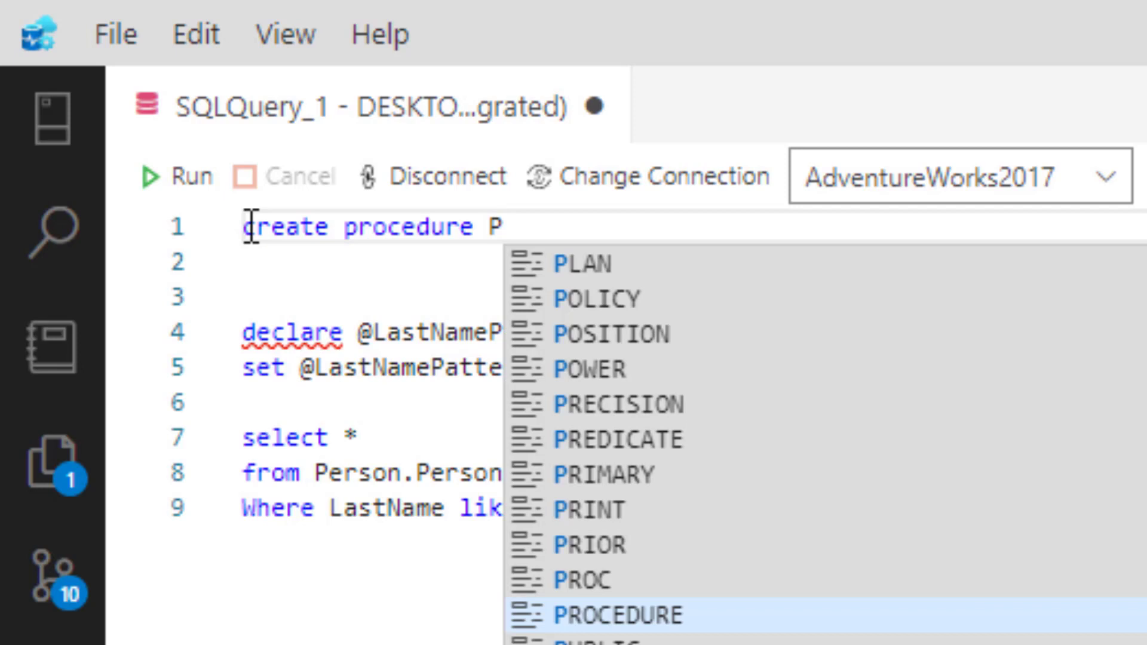
type("ersonSearchLastName()")
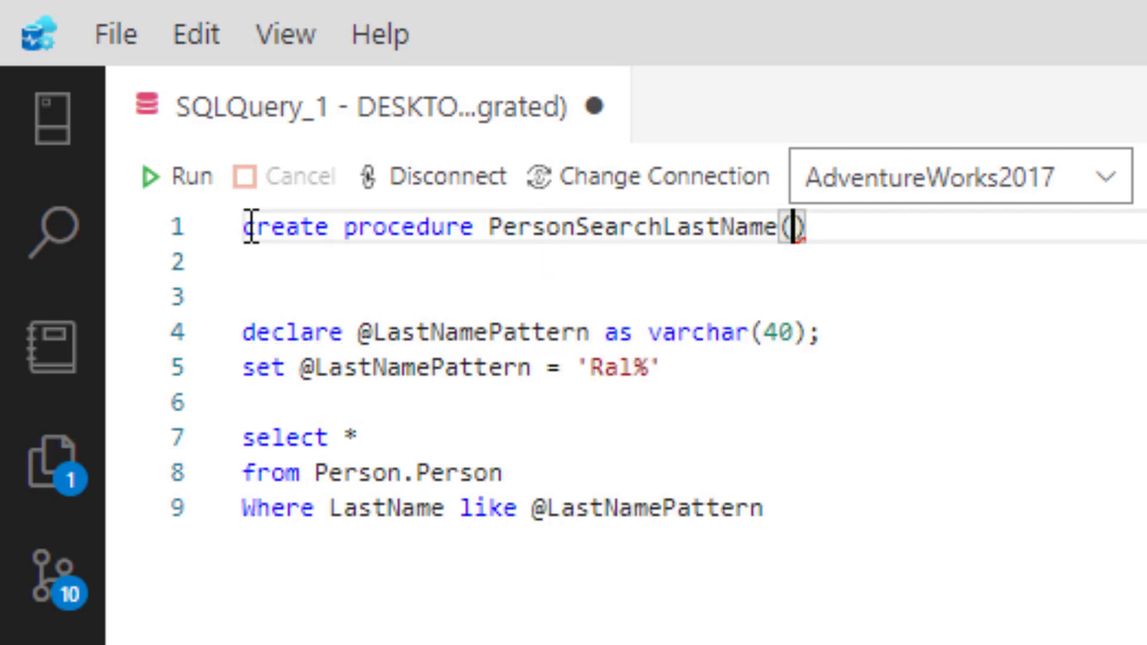
mouse_move(351, 332)
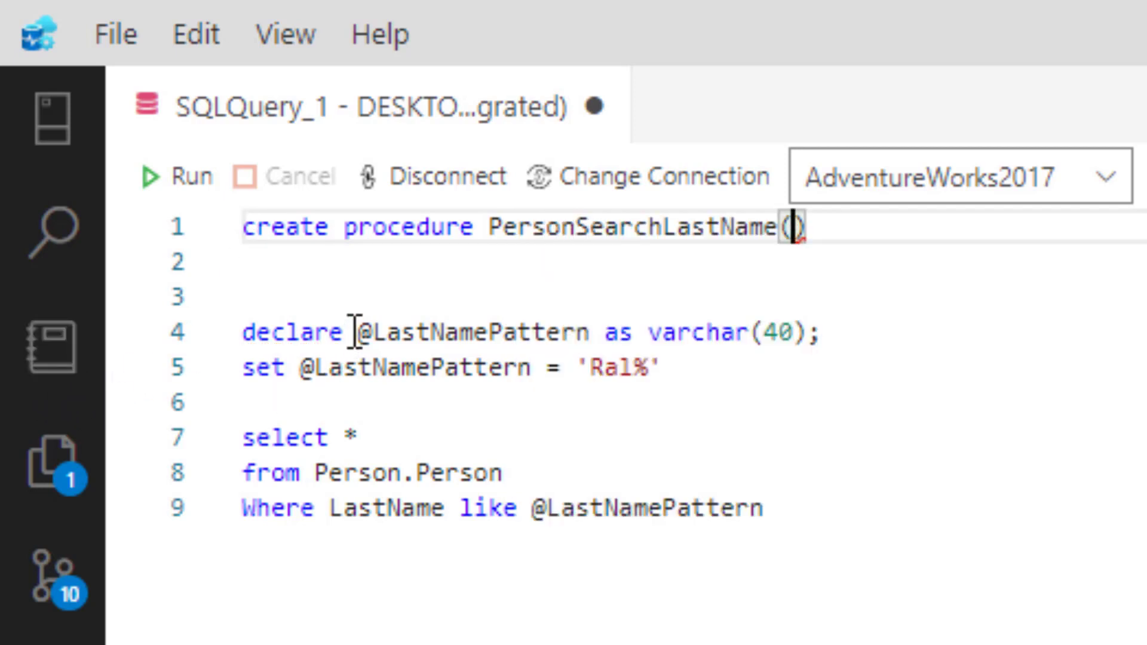
left_click_drag(351, 331, 647, 332)
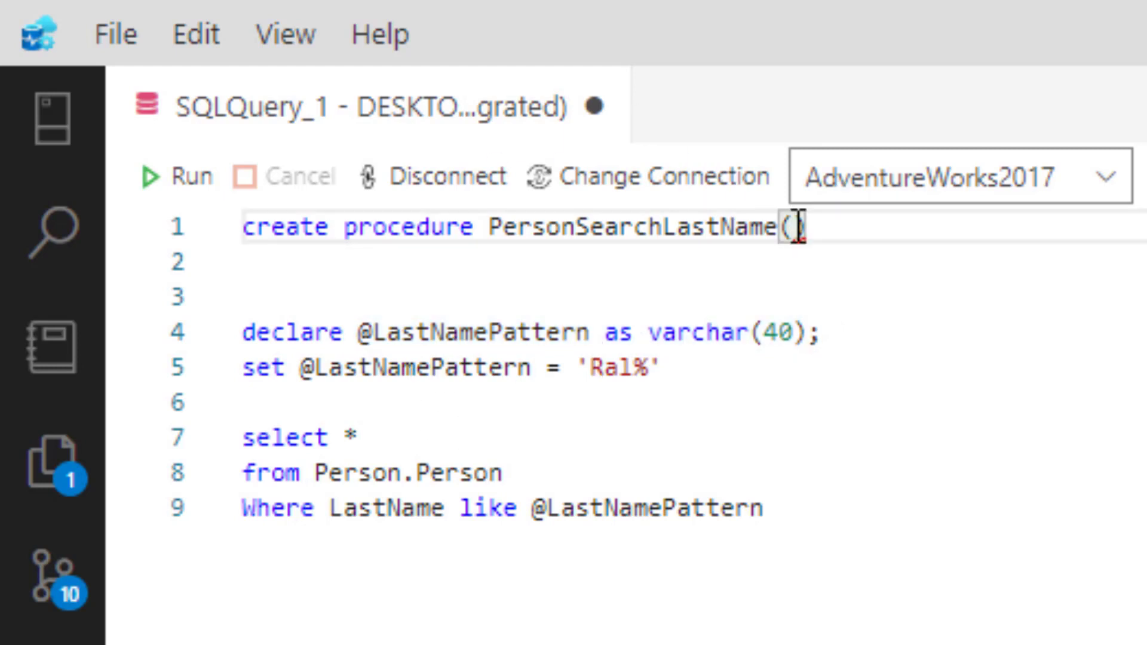
type("@LastNamePattern as varchar(40)")
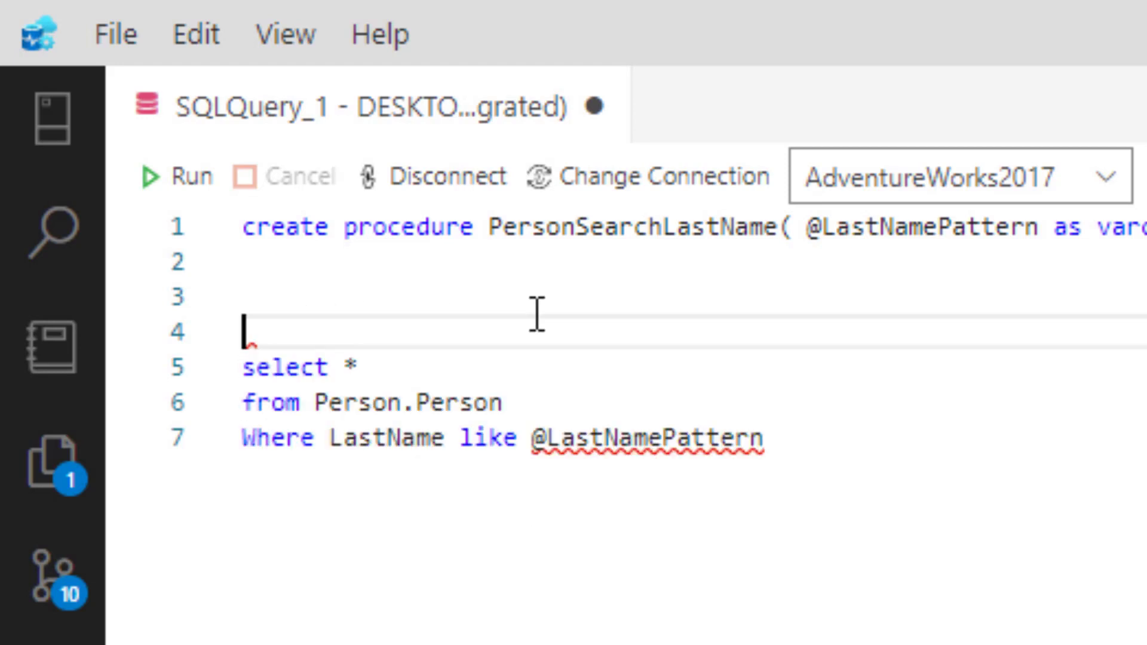
type("as")
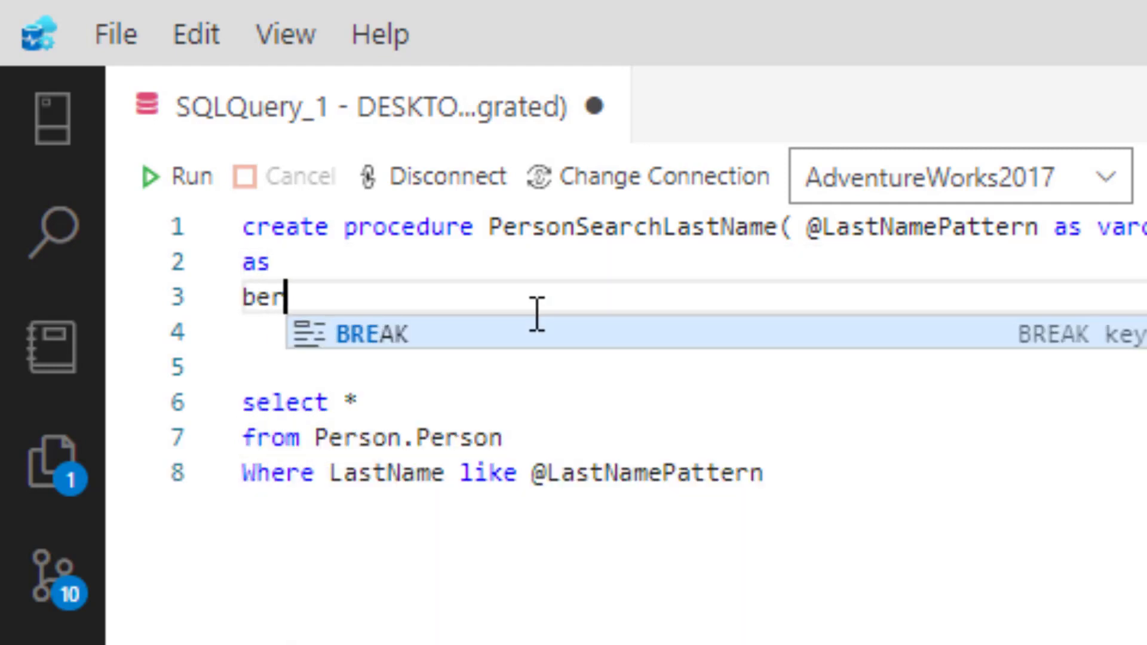
type("gin")
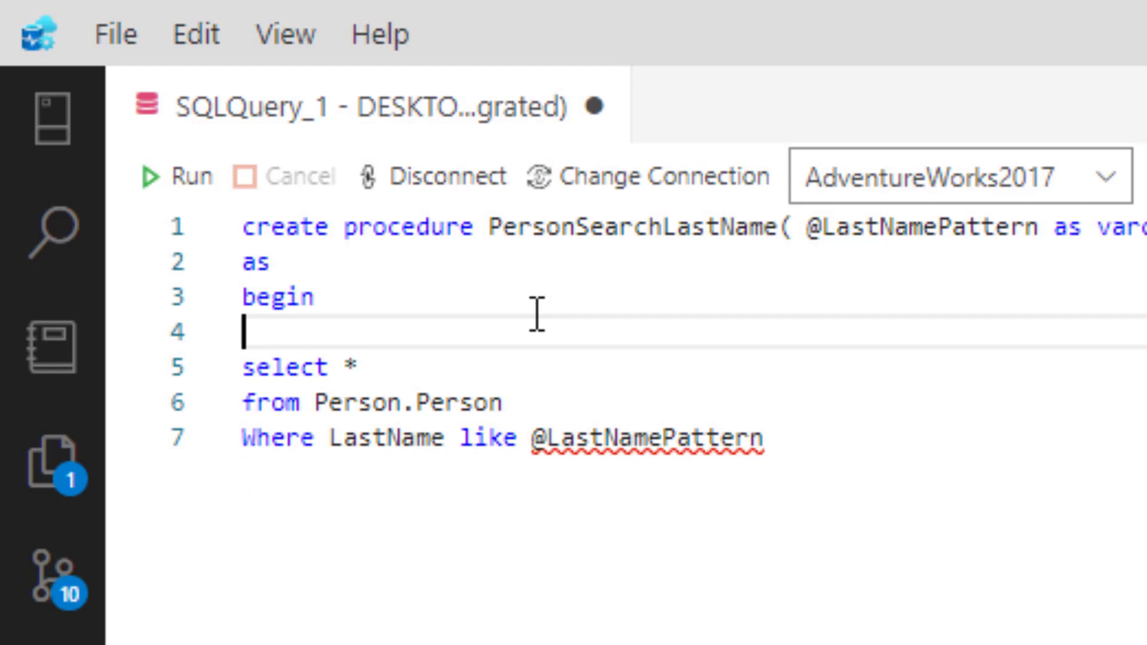
left_click_drag(244, 402, 760, 439)
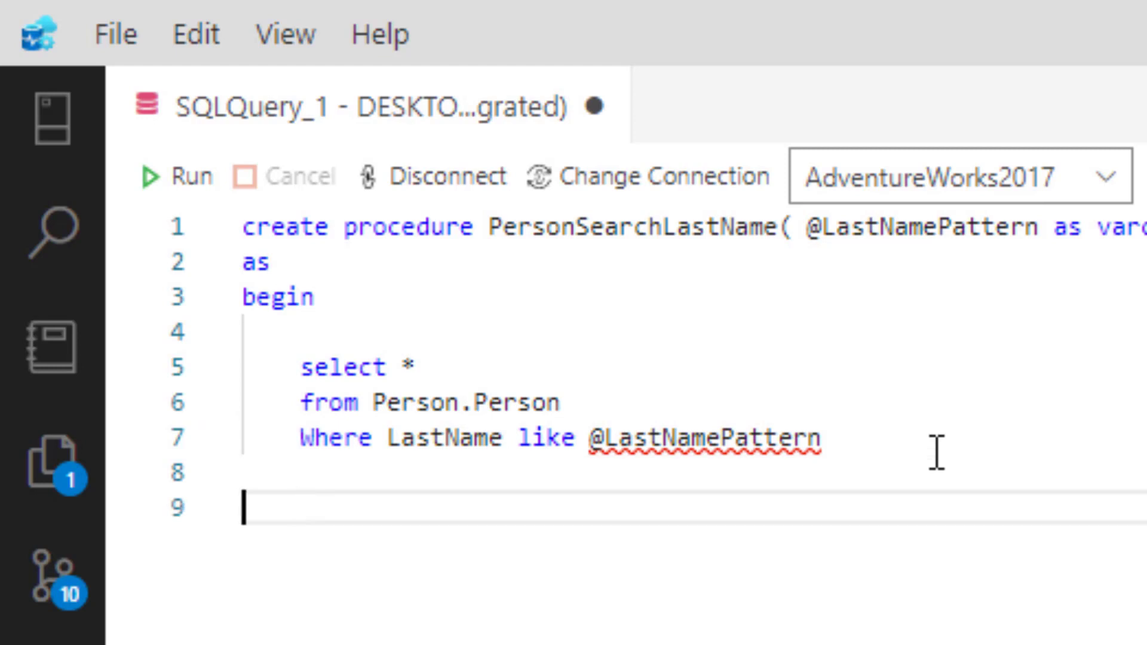
Type end after the indented query and add blank lines below for a call.
type("ed")
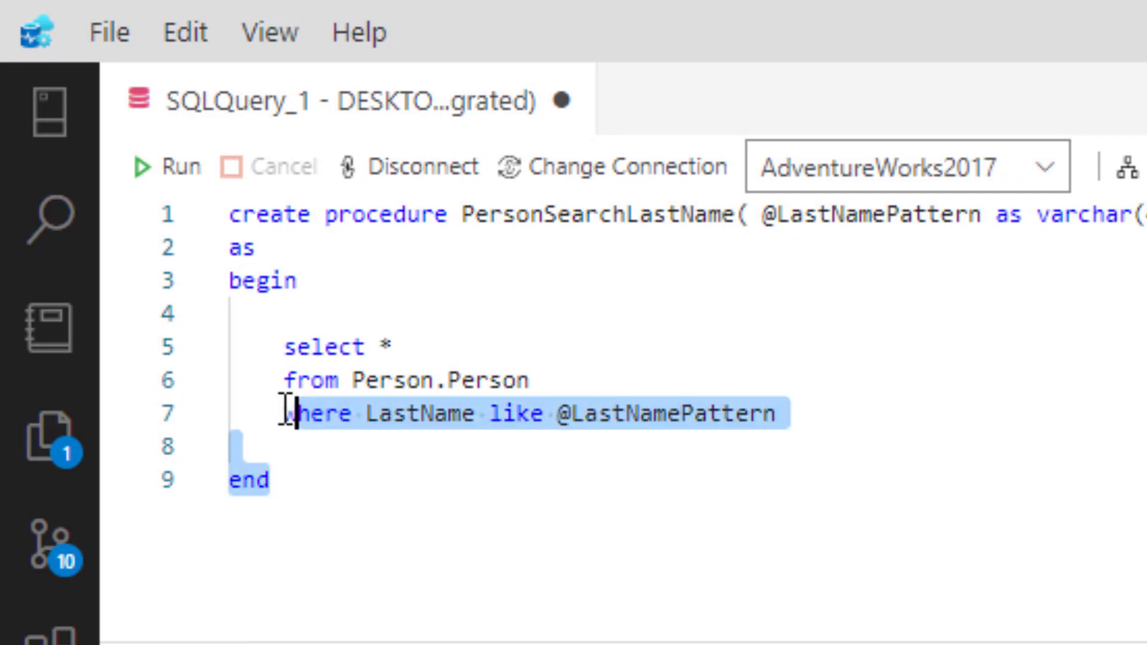
key("ctrl+a")
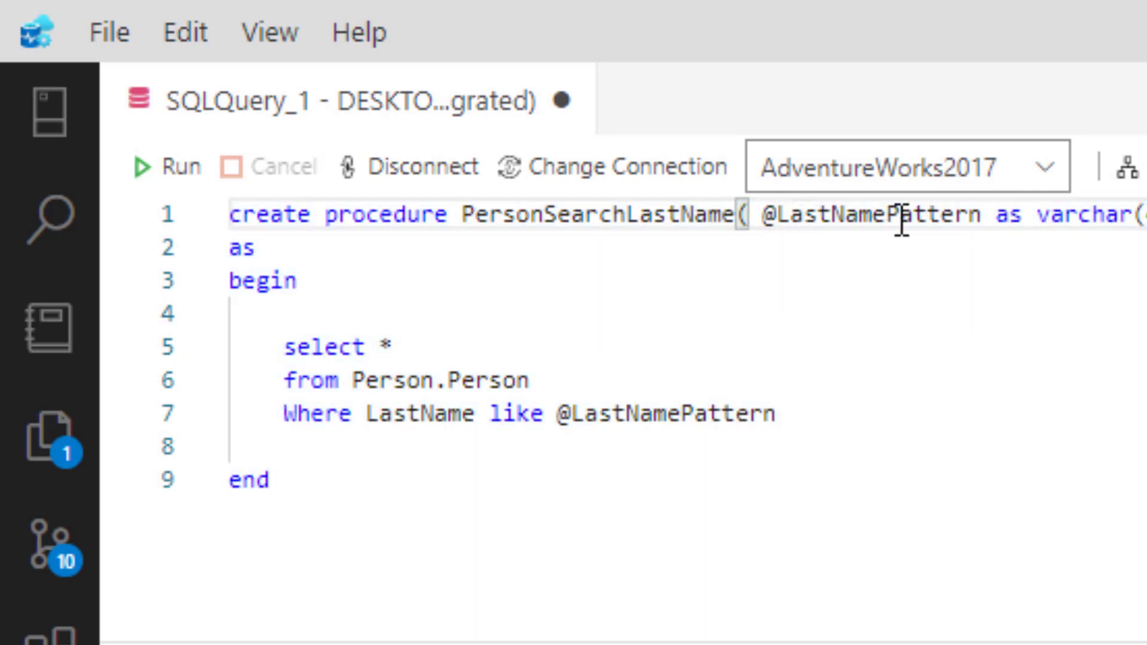
mouse_move(316, 345)
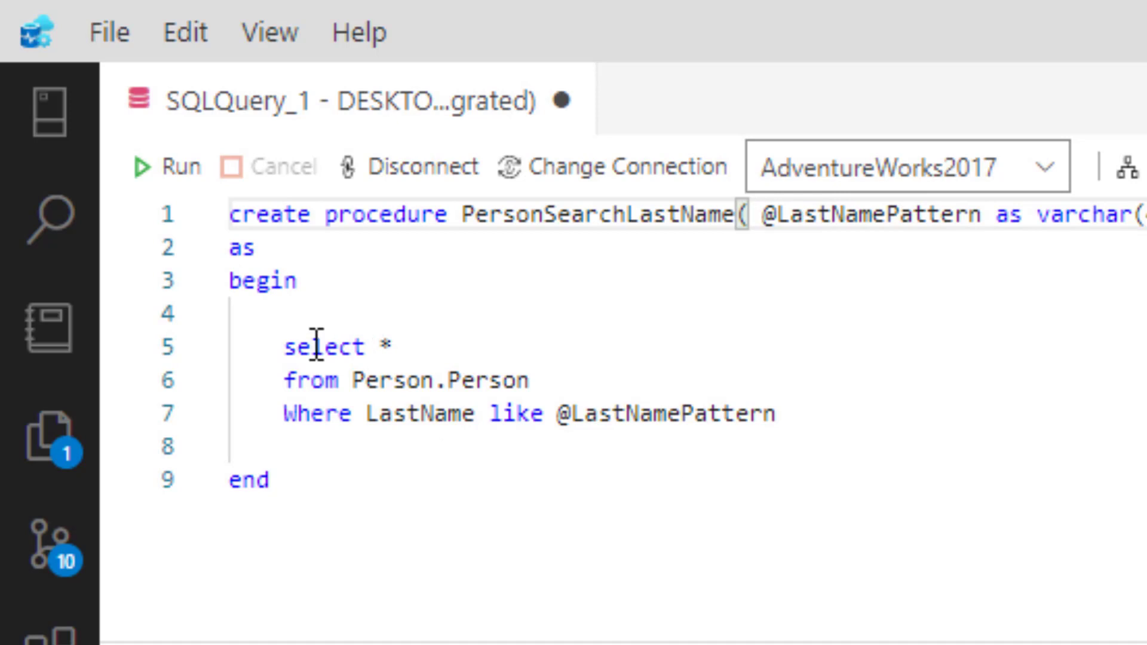
mouse_move(841, 413)
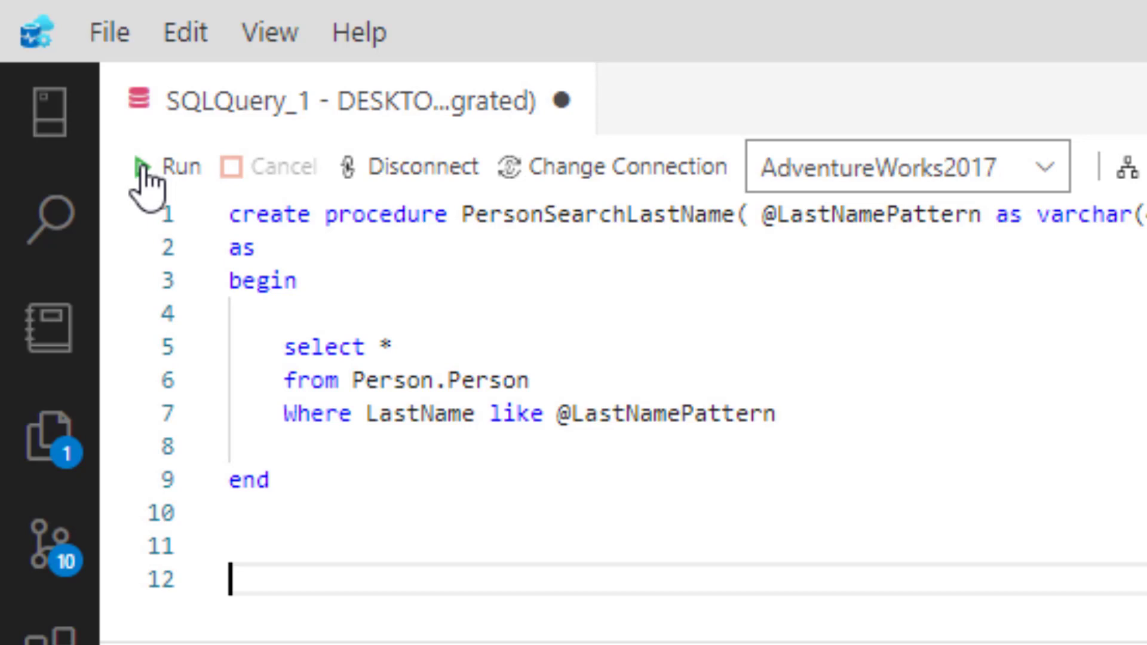
Run exec PersonSearchLastName 'Ral%' below the procedure, returning four Ralls rows.
type("exec")
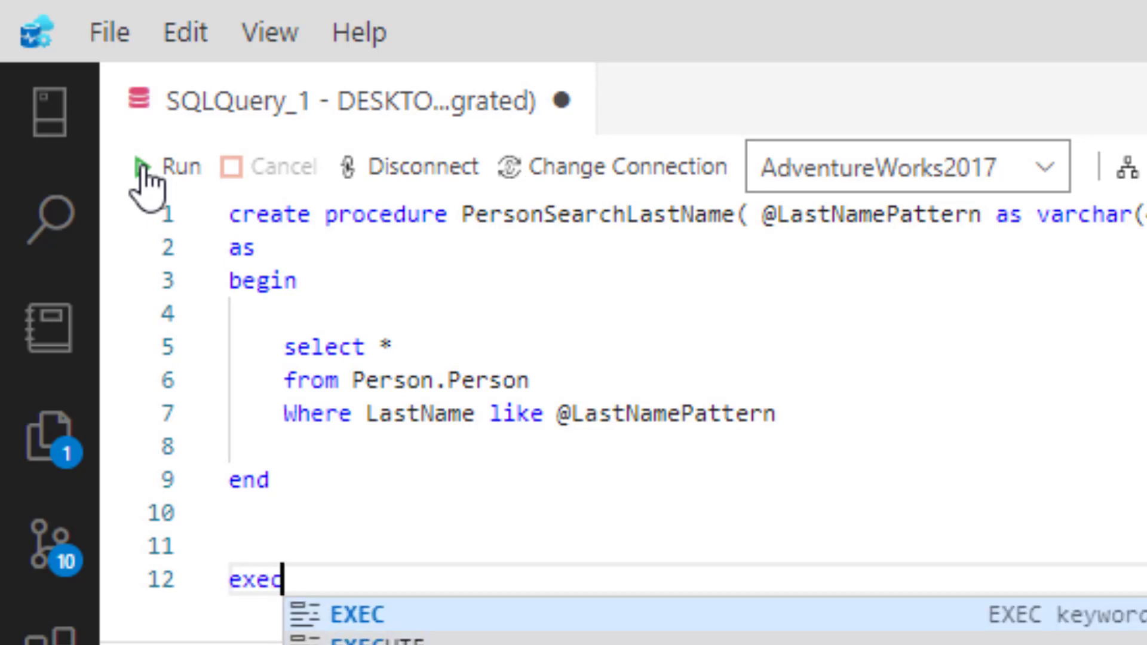
type("P")
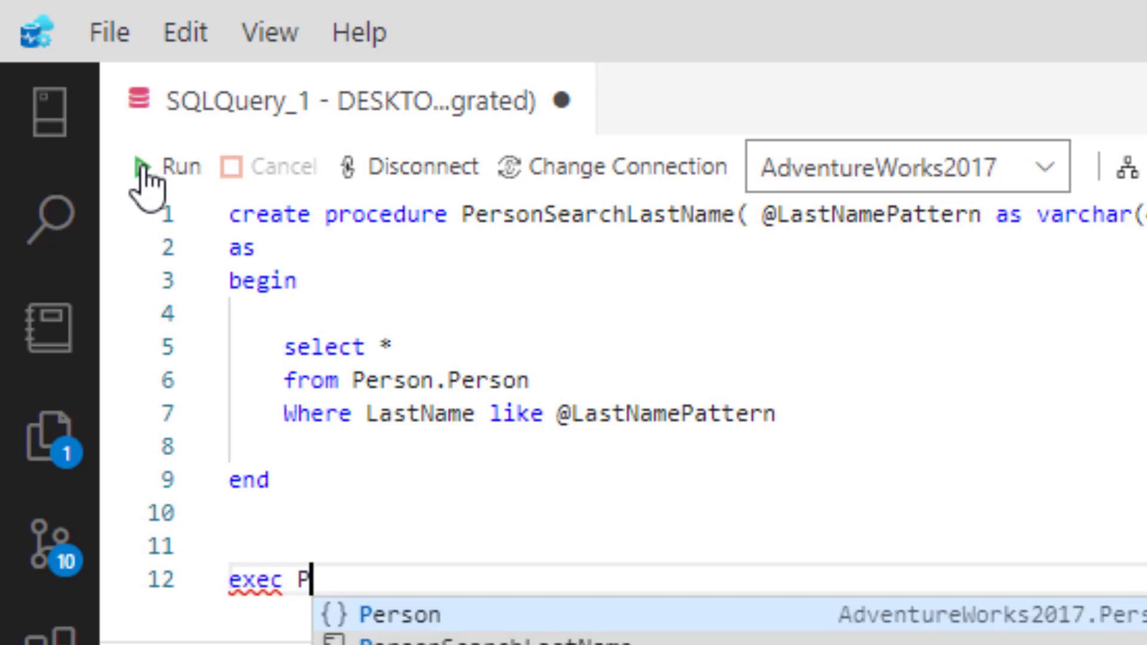
type("ersonSearchLastName")
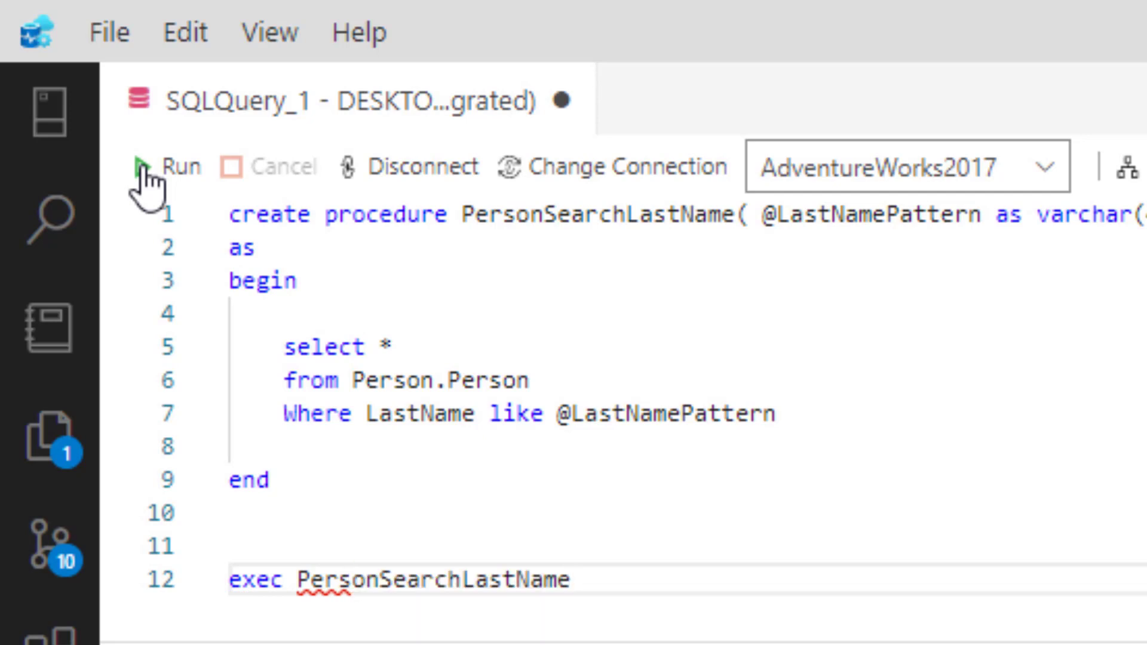
type("'")
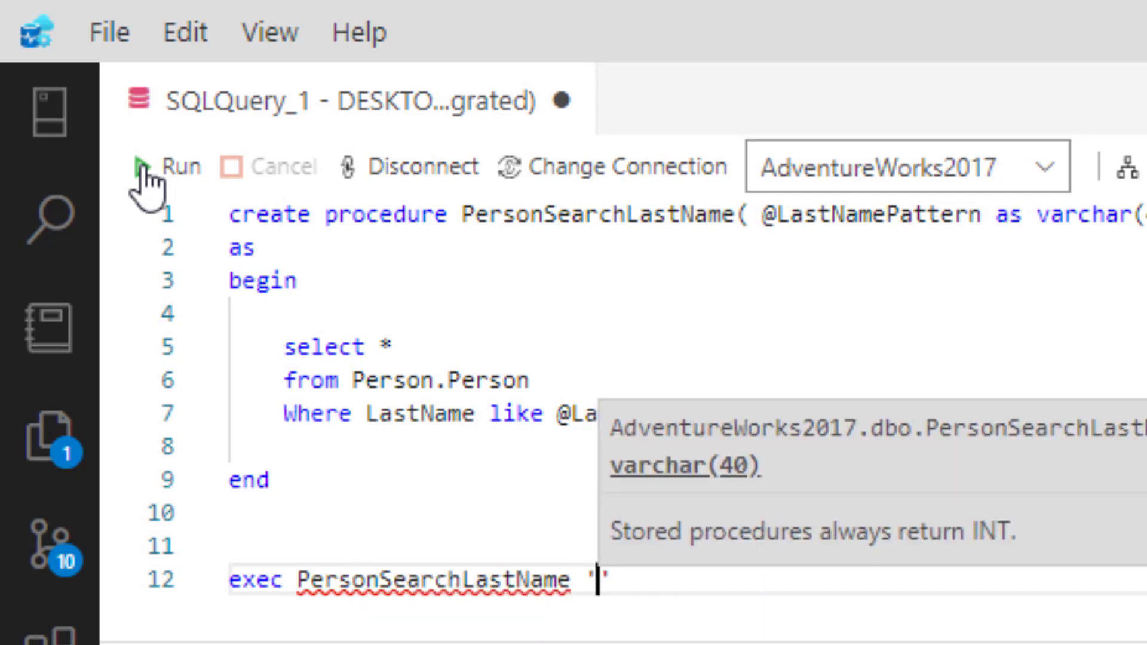
type("Ral%")
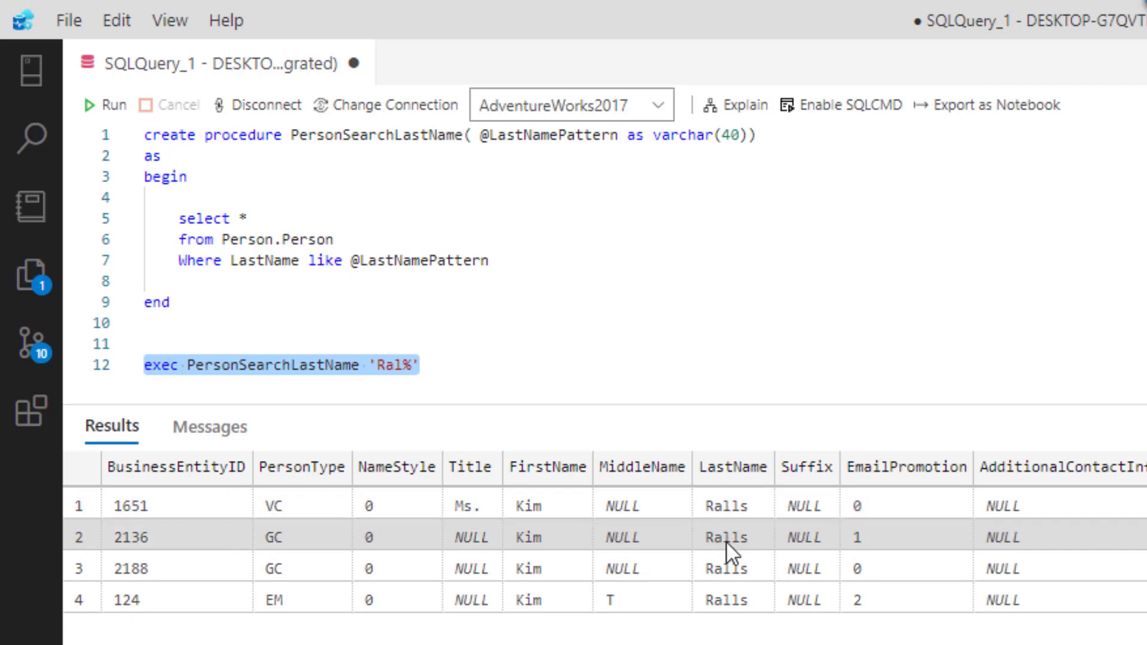
Change the PersonSearchLastName call's pattern from 'Ral%' to '%ert%' and run it.
left_click(382, 365)
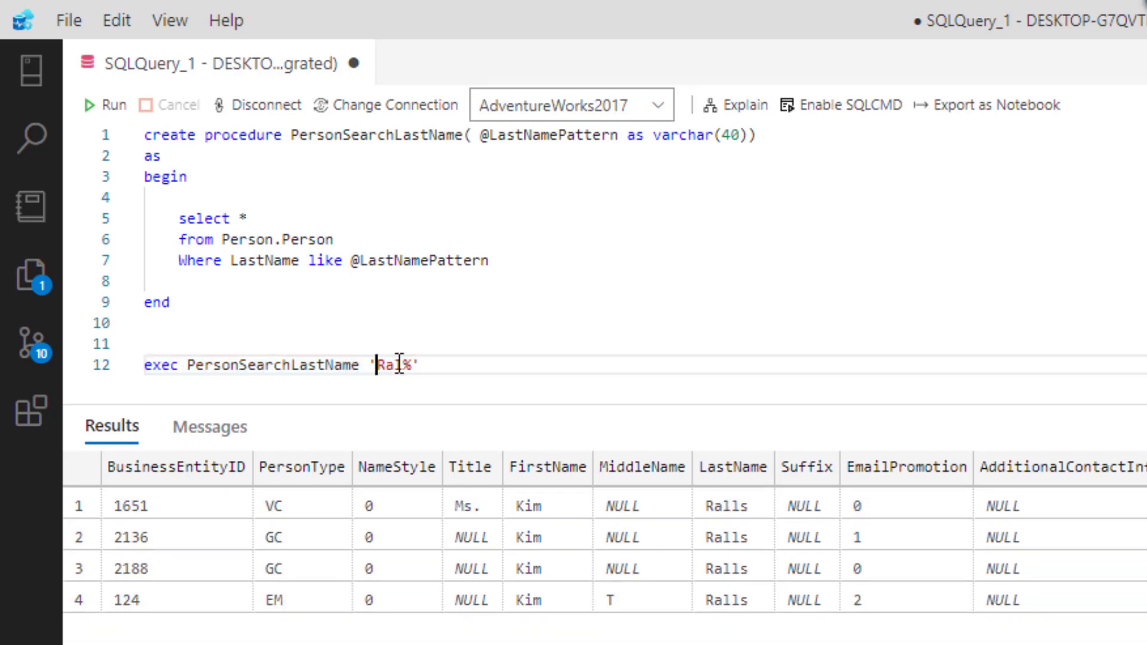
double_click(393, 365)
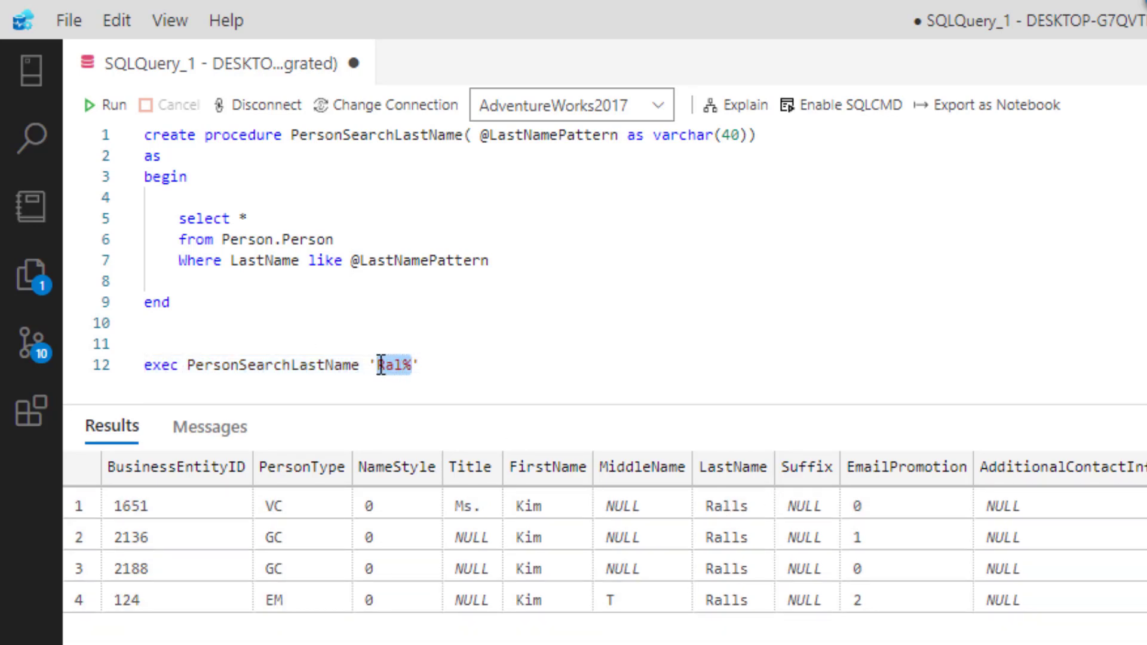
key("Delete")
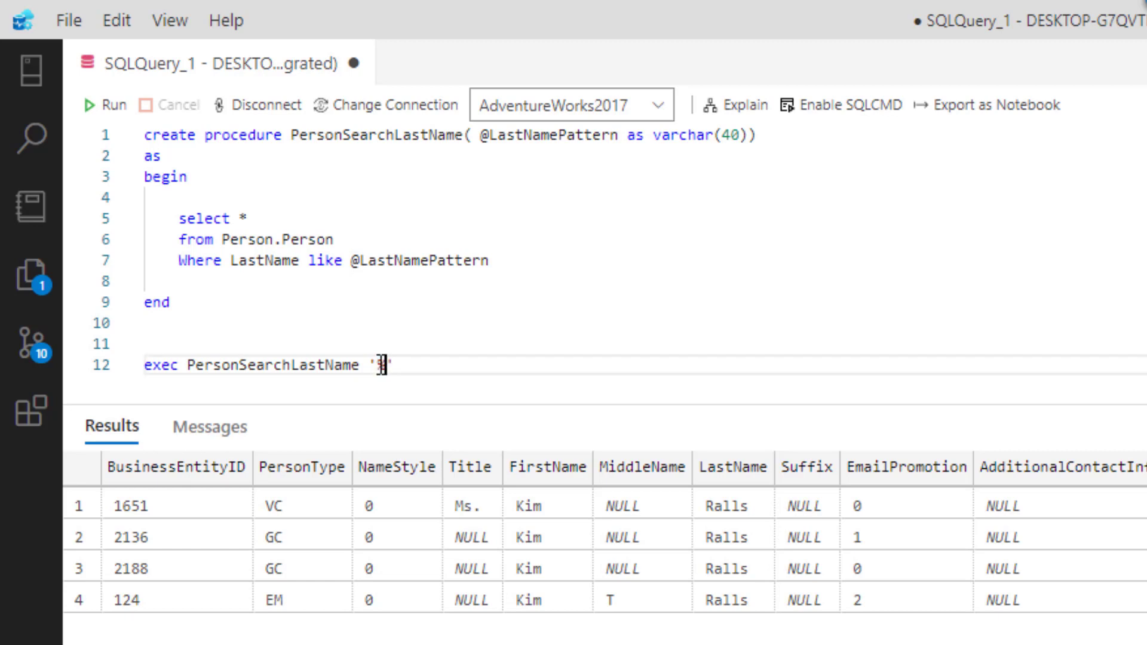
type("ert%")
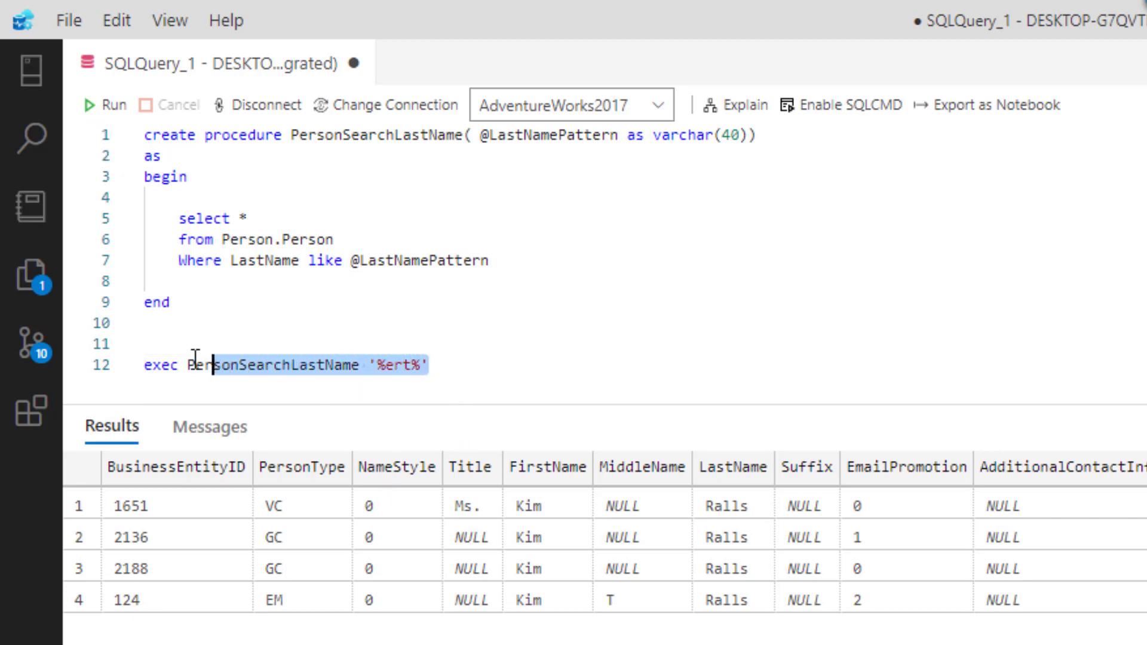
left_click(105, 105)
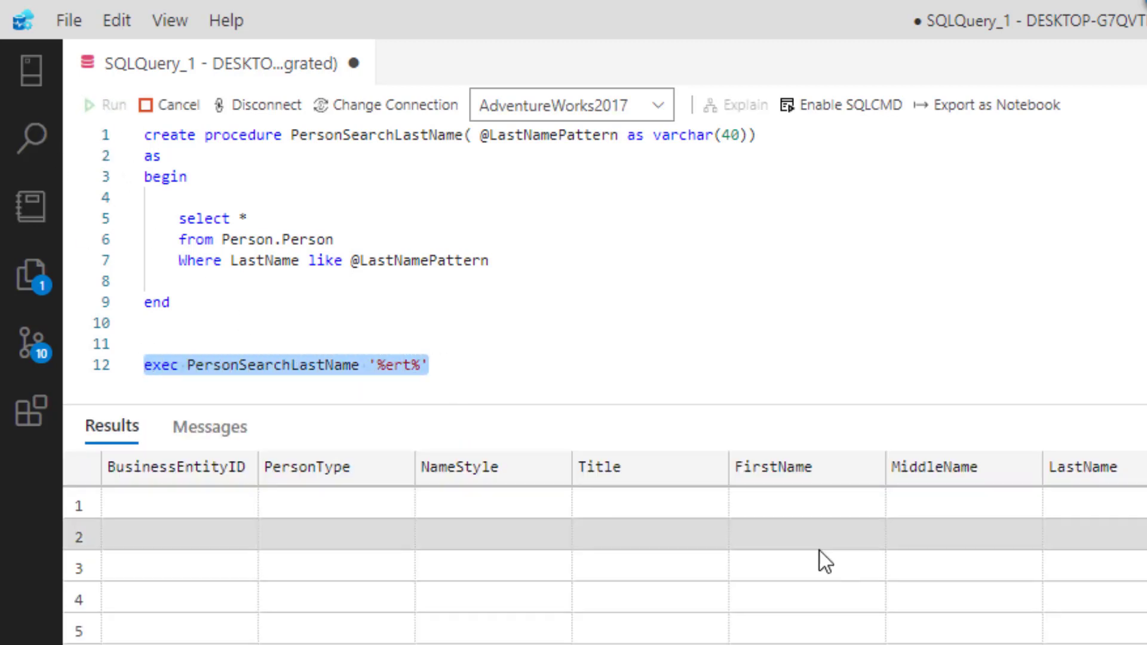
left_click(114, 105)
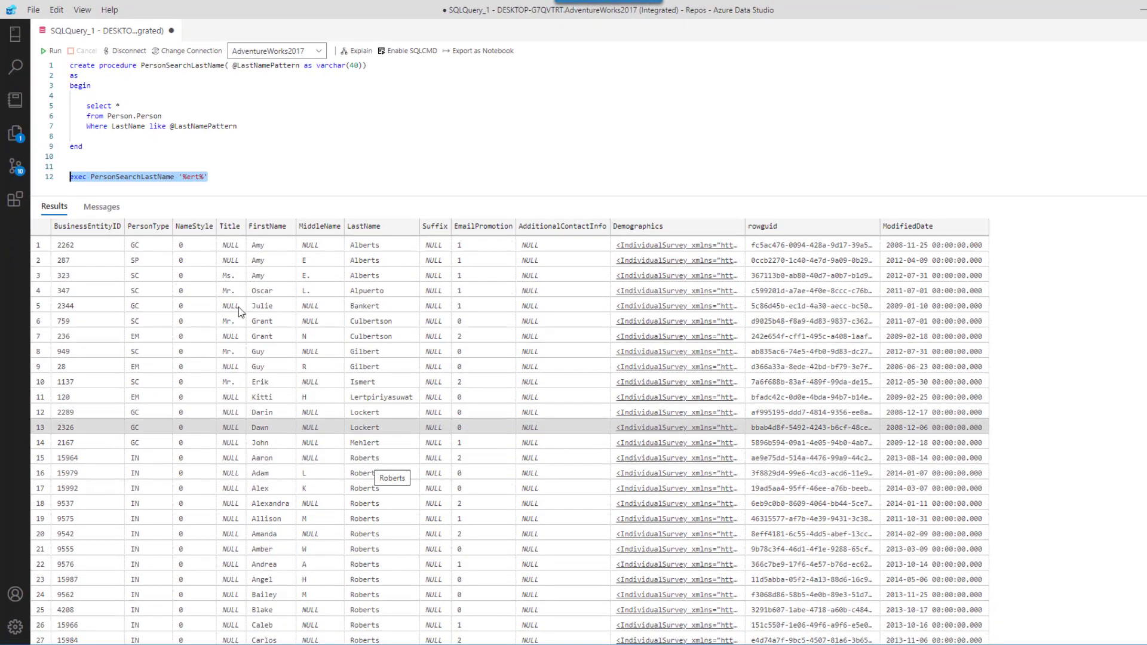
left_click(190, 176)
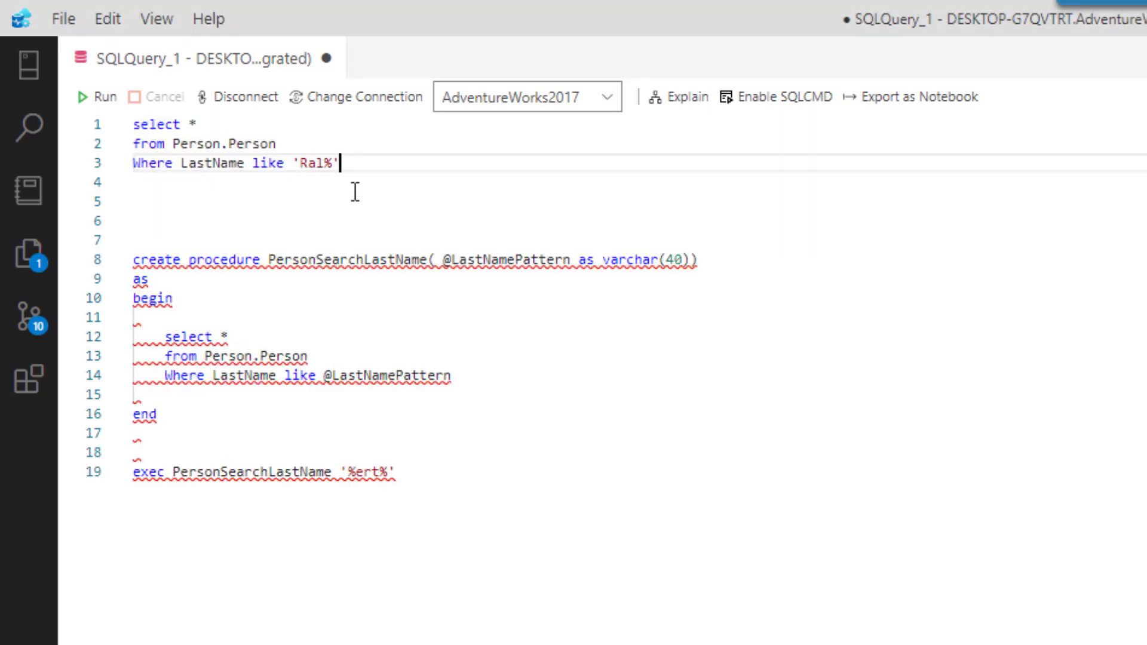
Insert blank lines between the plain 'Ral%' query and the create procedure statement.
key("enter")
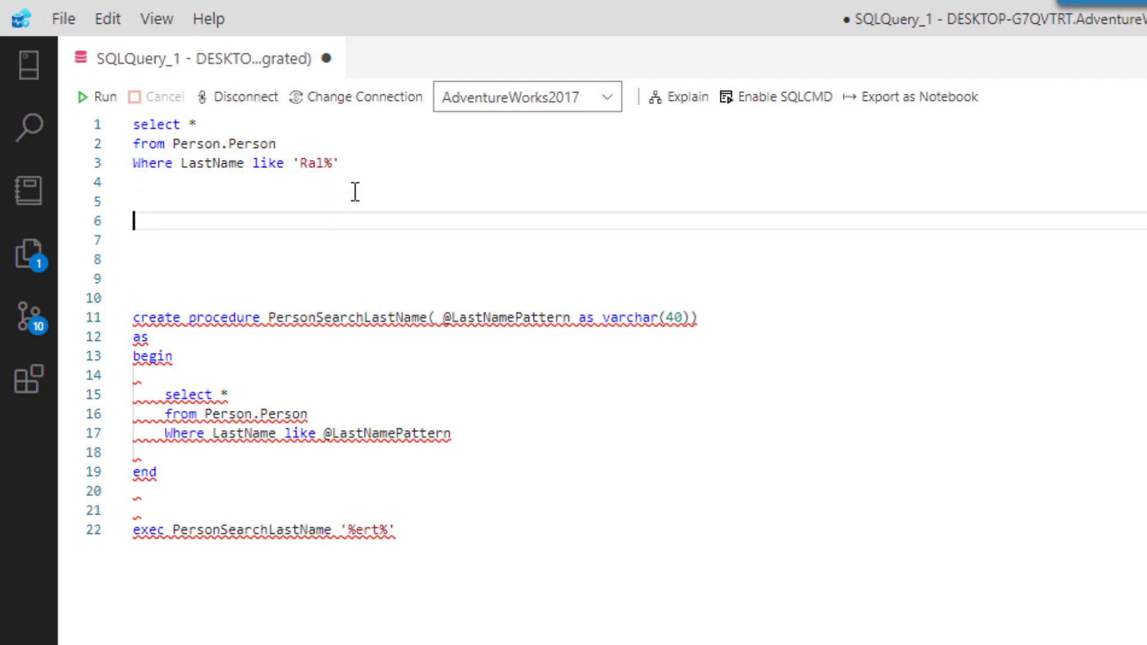